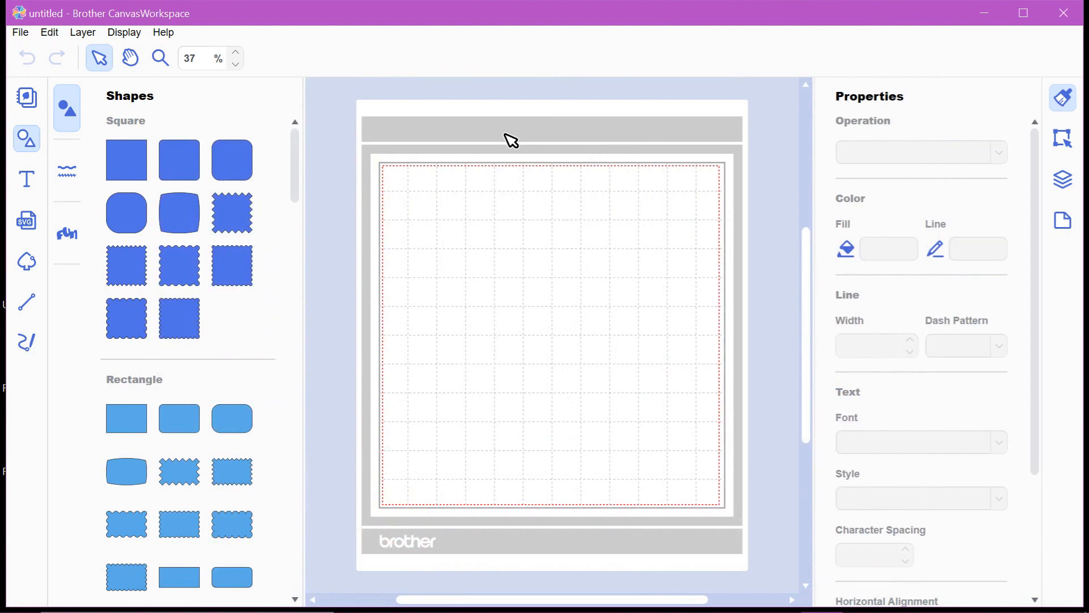
mouse_move(509, 134)
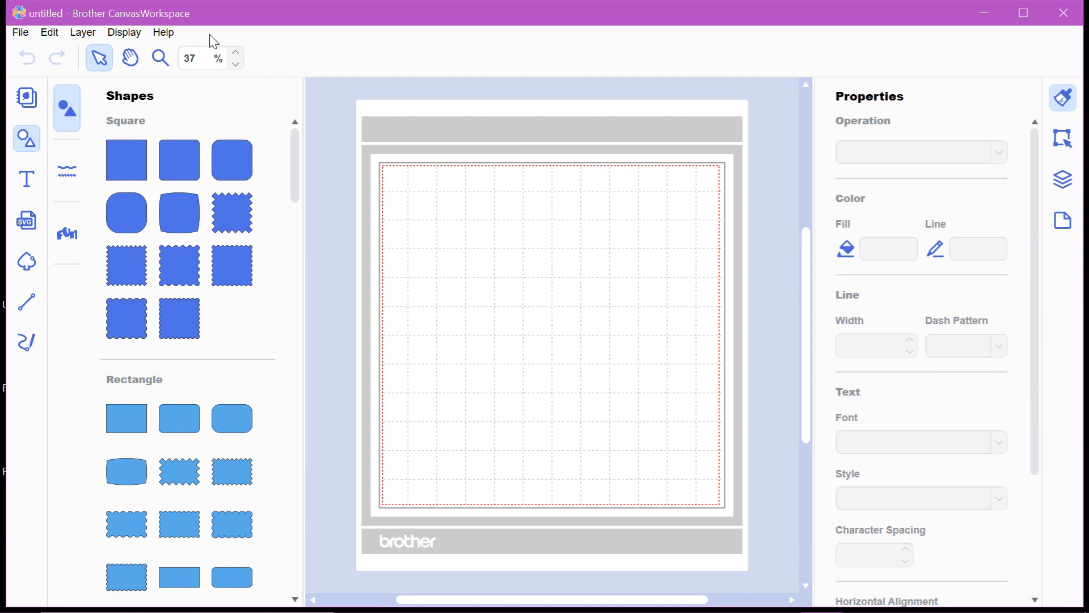
mouse_move(164, 31)
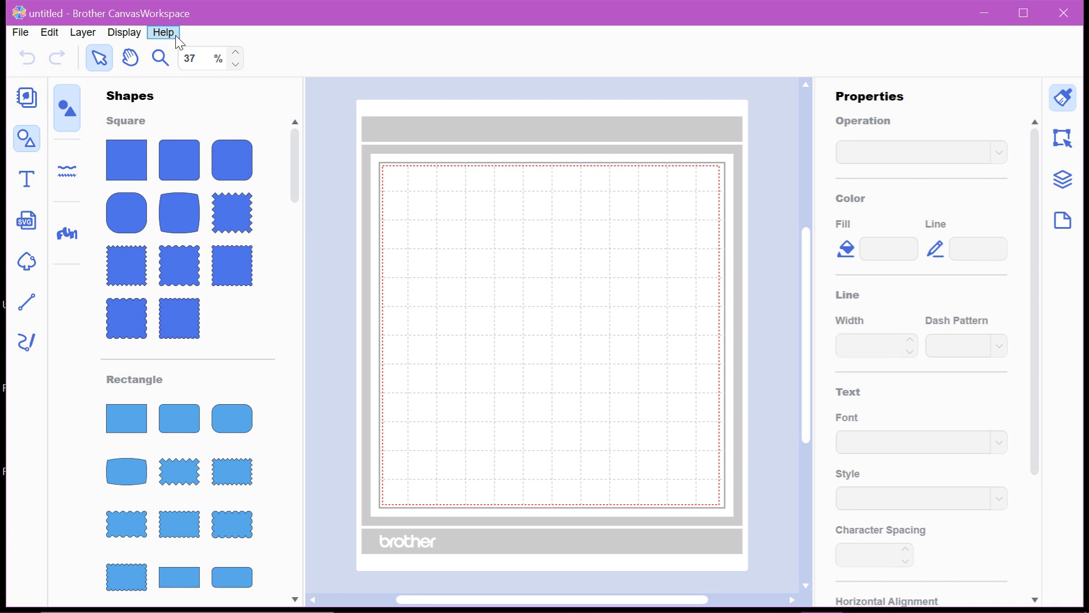
- Show the Help menu listing guides, settings, update checks and account options
left_click(163, 31)
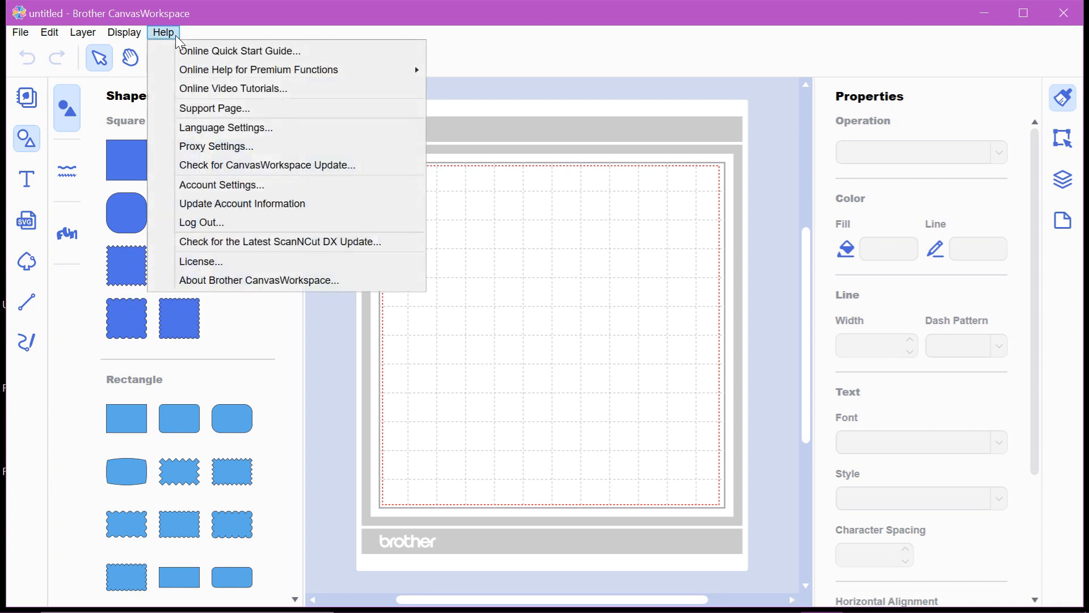
mouse_move(267, 164)
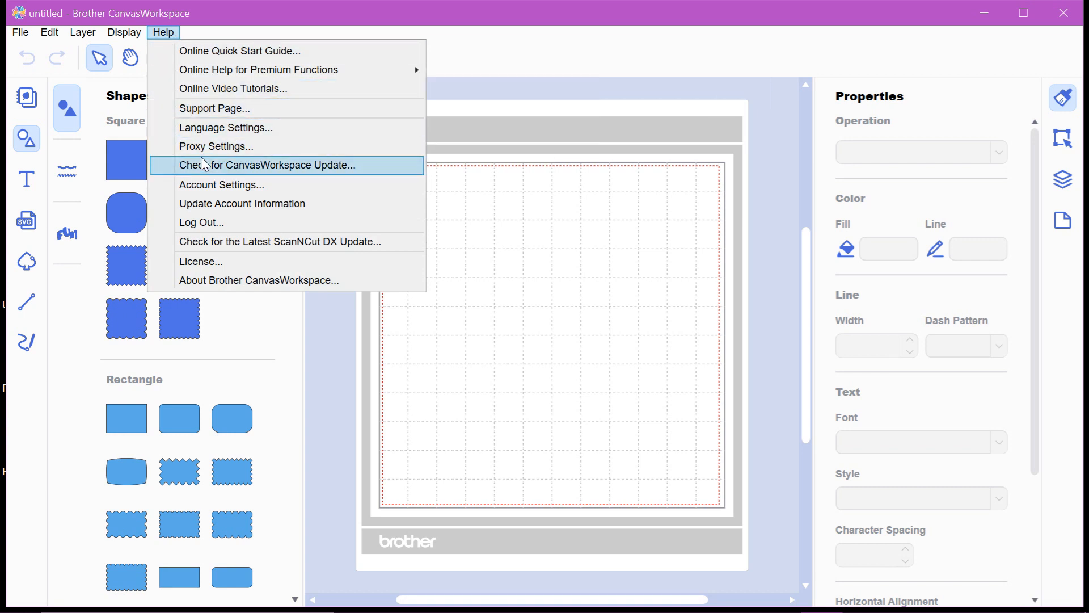
mouse_move(204, 170)
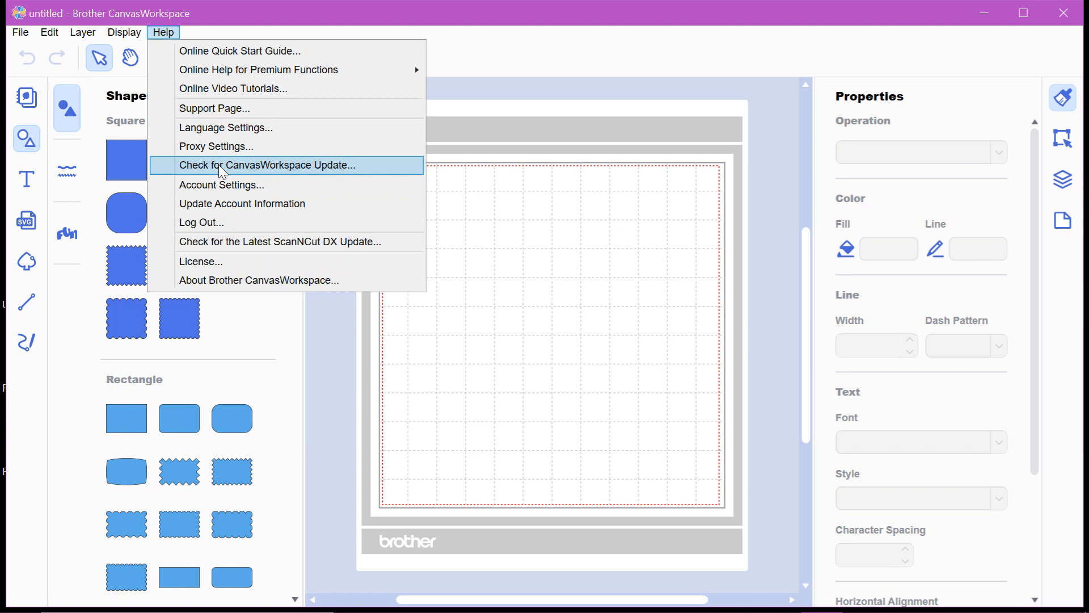
- Run Check for CanvasWorkspace Update and confirm the installed version is the latest
left_click(266, 166)
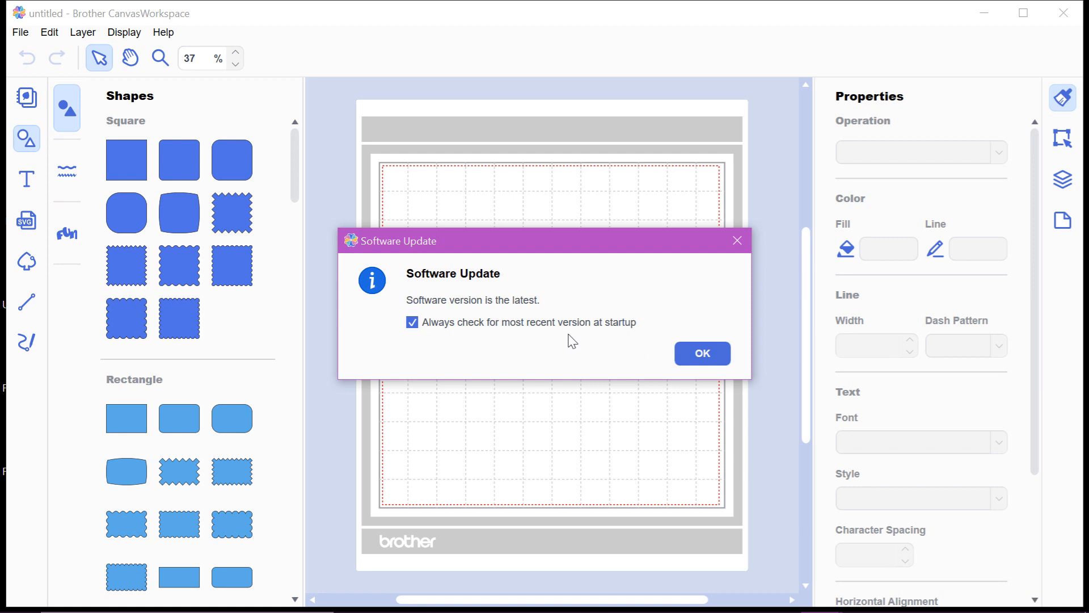
mouse_move(505, 313)
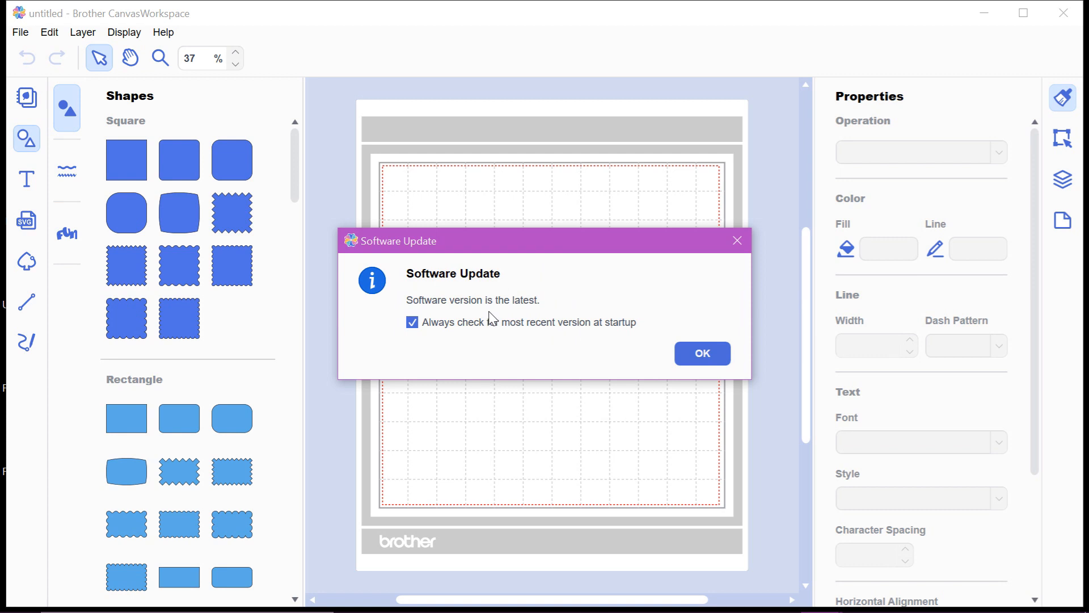
mouse_move(495, 309)
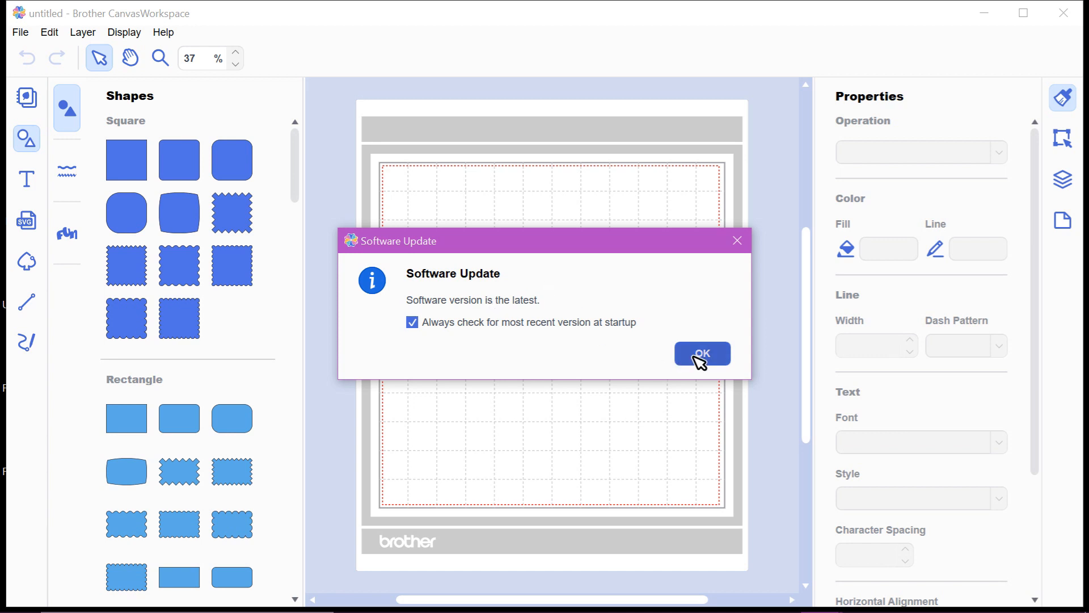
- Dismiss the Software Update notice and look through the Edit menu commands
left_click(702, 353)
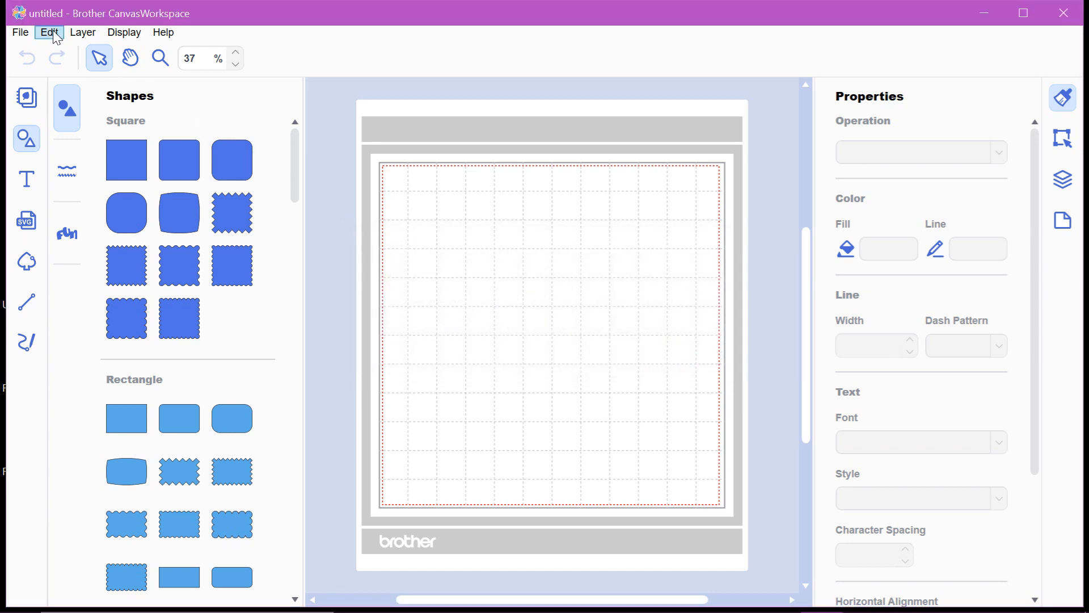
left_click(47, 32)
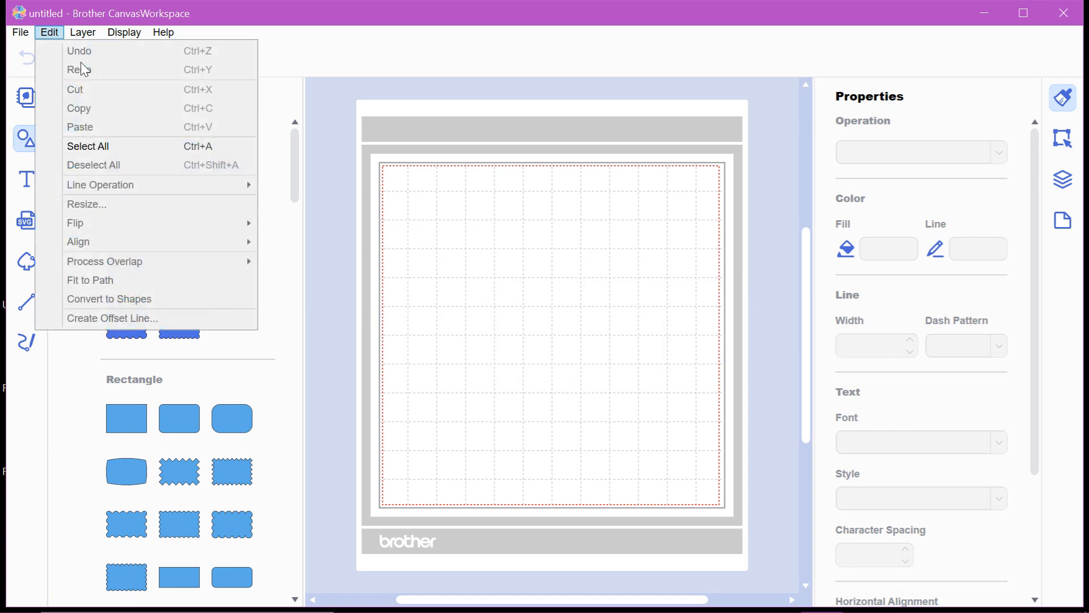
mouse_move(95, 283)
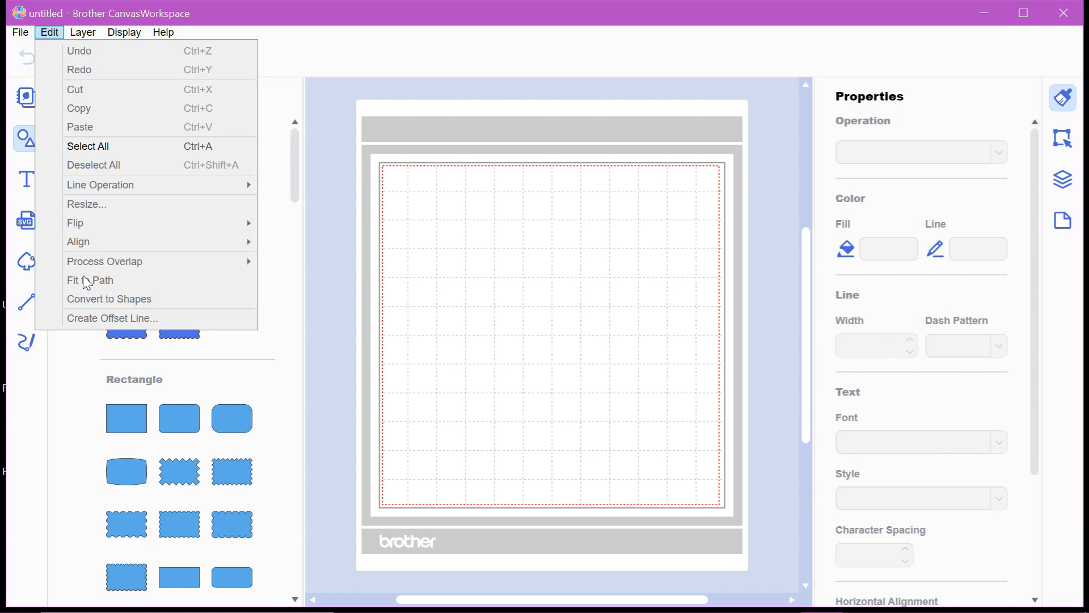
mouse_move(361, 318)
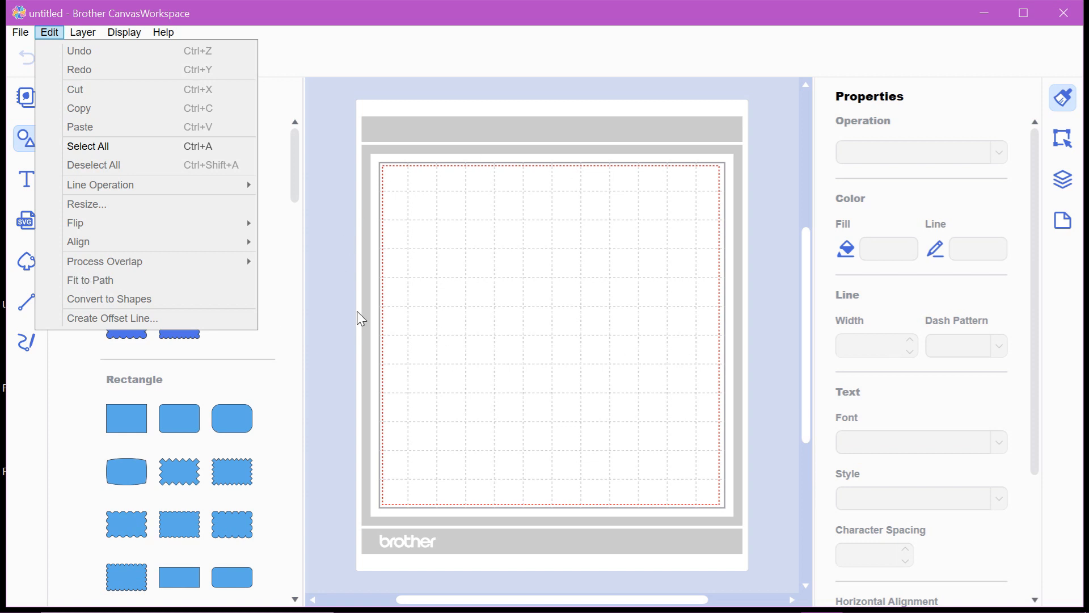
mouse_move(594, 355)
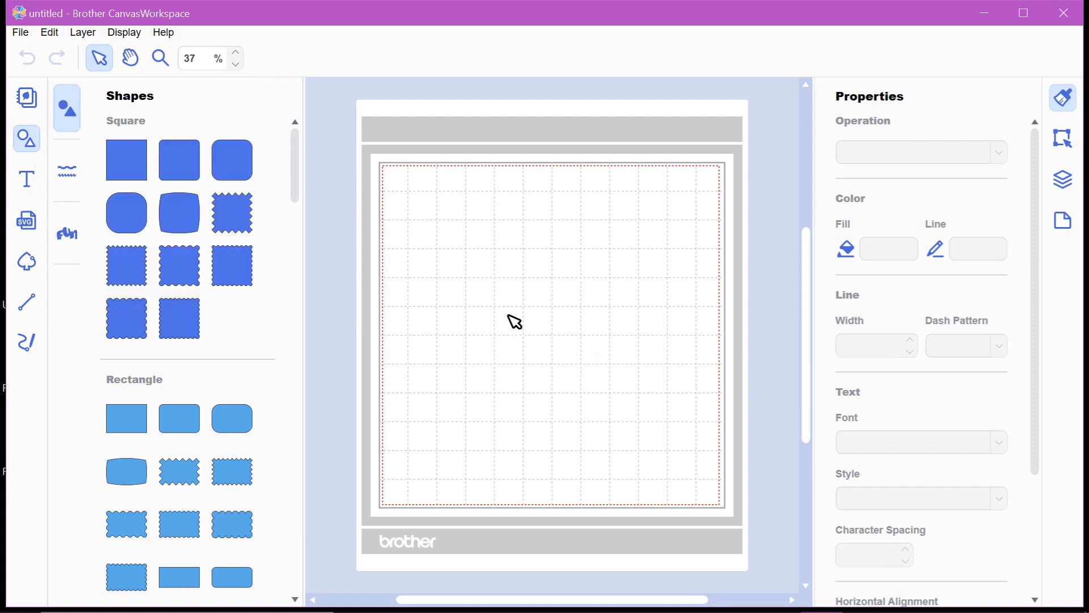
- Bring up the mat's shortcut menu with Fit to Path and Convert to Shapes
right_click(514, 321)
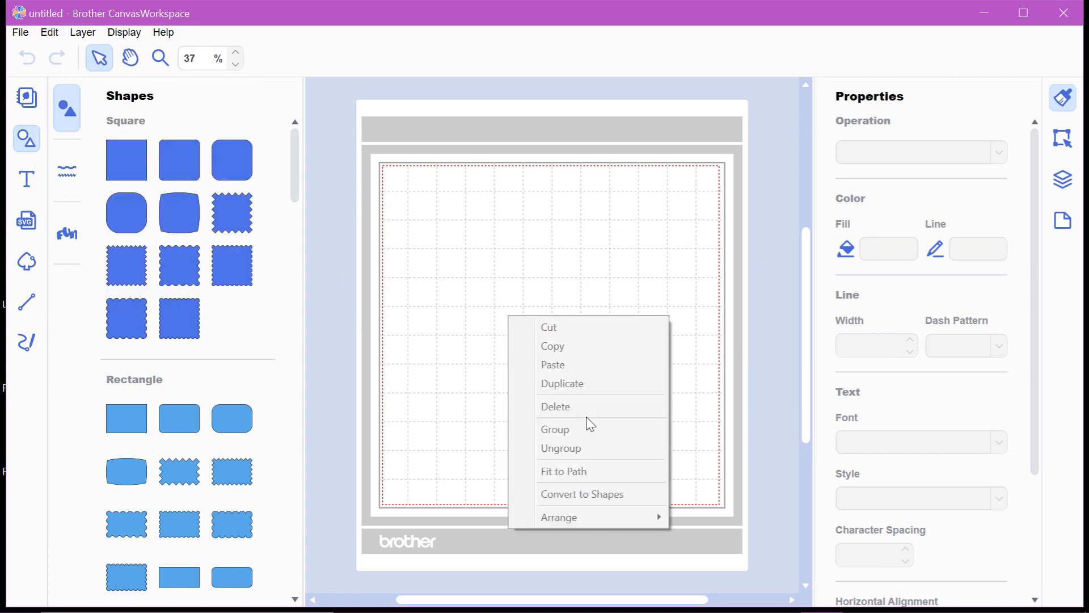
mouse_move(582, 467)
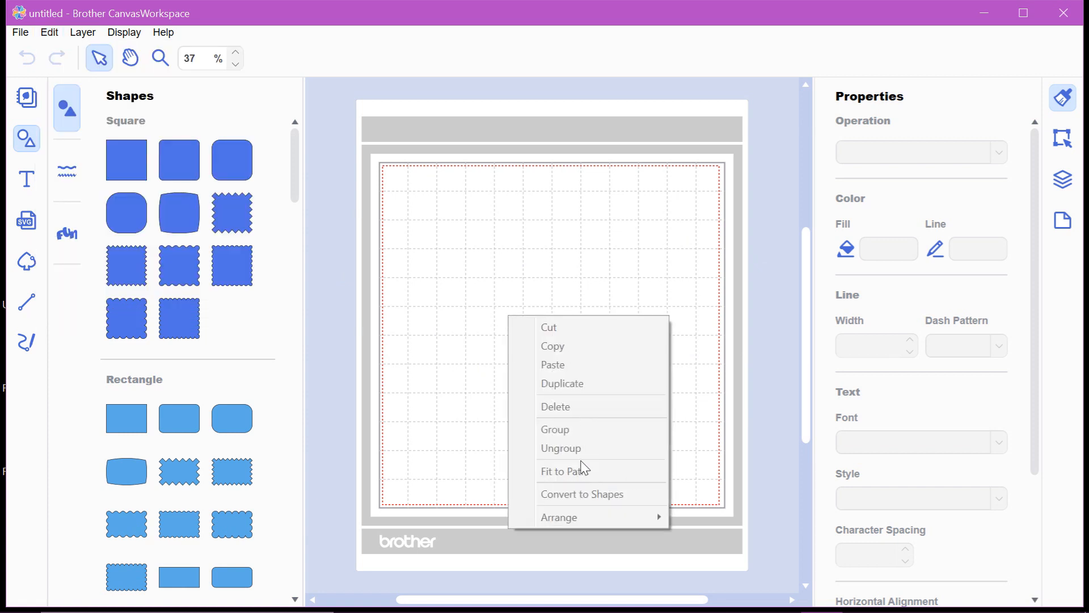
right_click(495, 330)
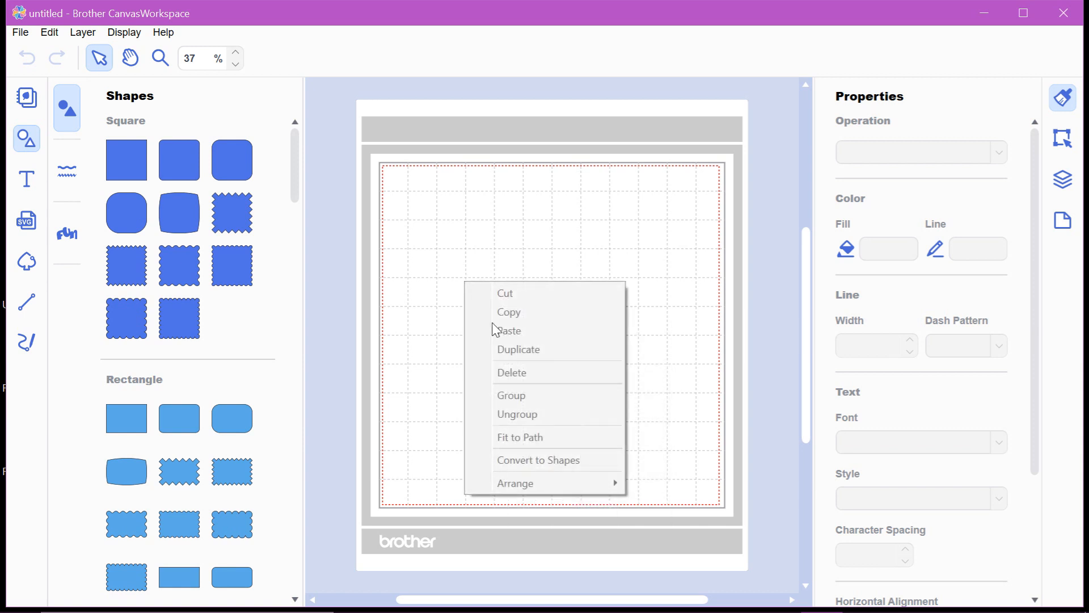
mouse_move(393, 360)
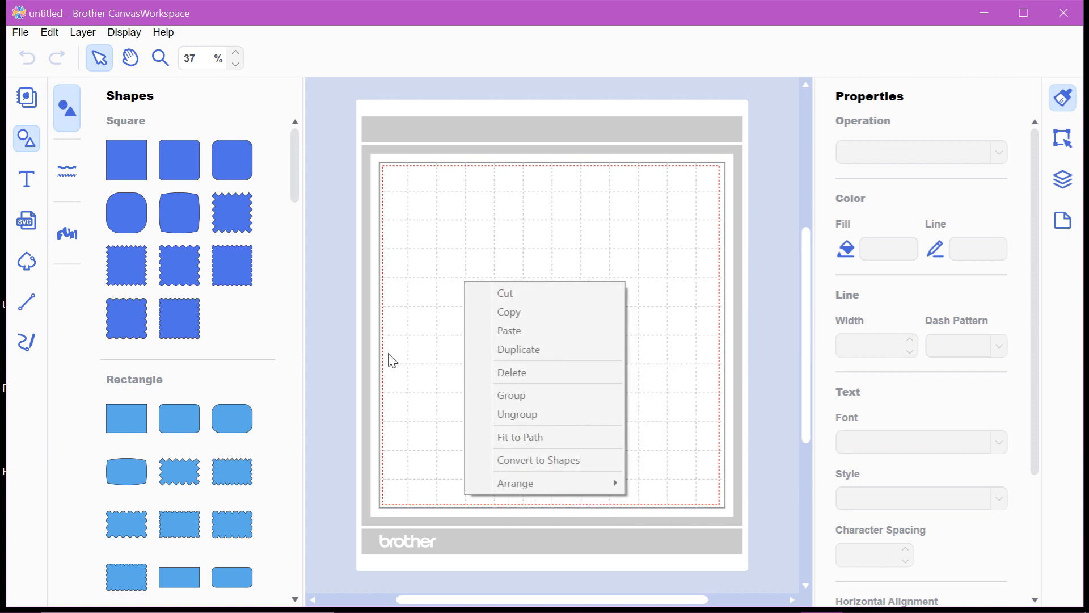
- Add a rounded square, centre and enlarge it, and start a text label above
left_click(231, 213)
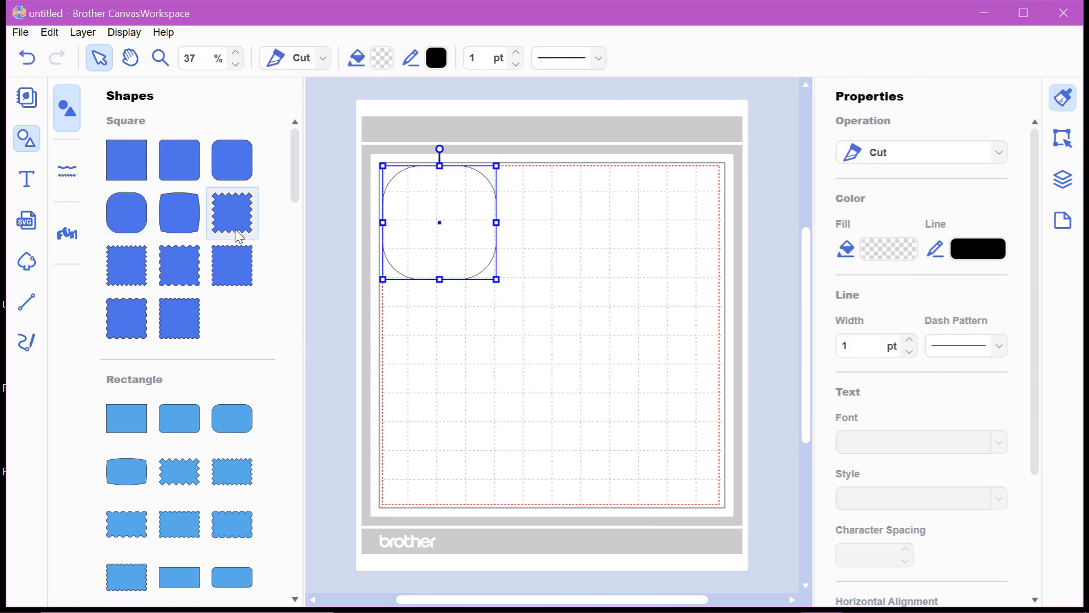
left_click_drag(438, 222, 490, 295)
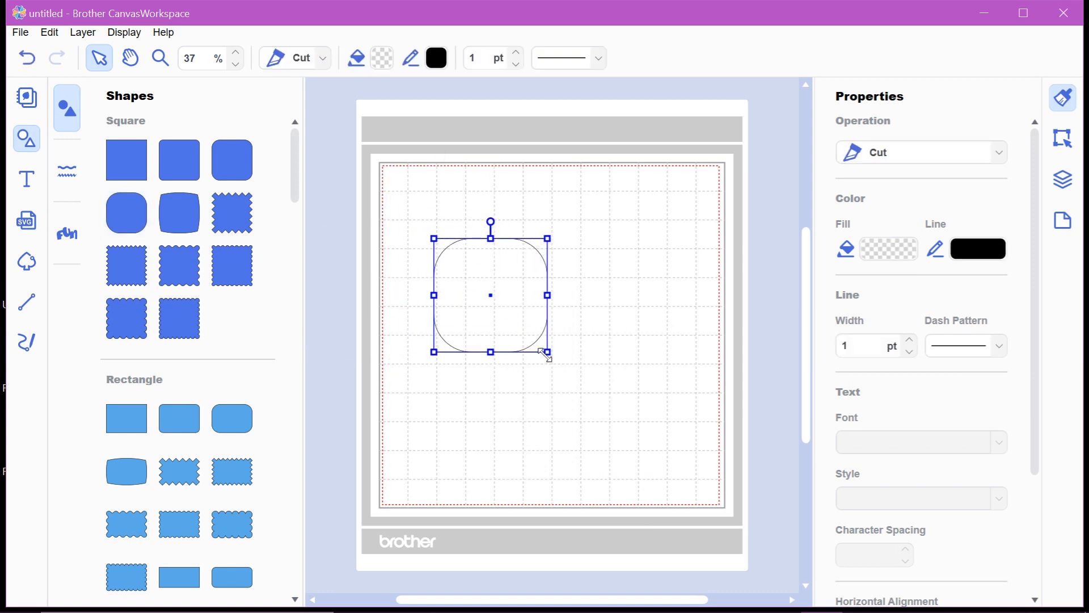
left_click_drag(546, 351, 661, 448)
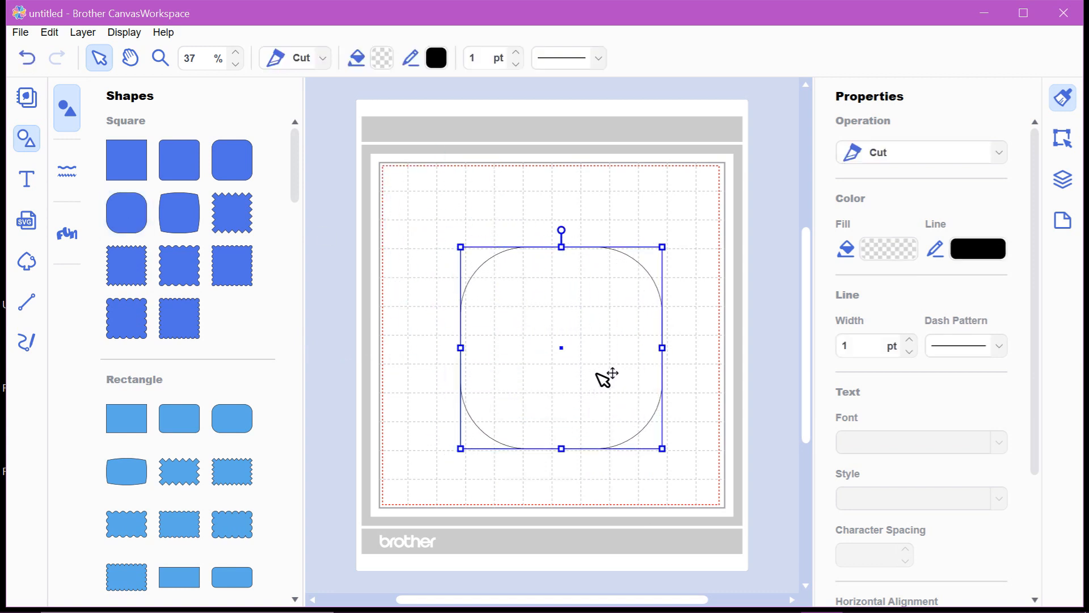
left_click(26, 180)
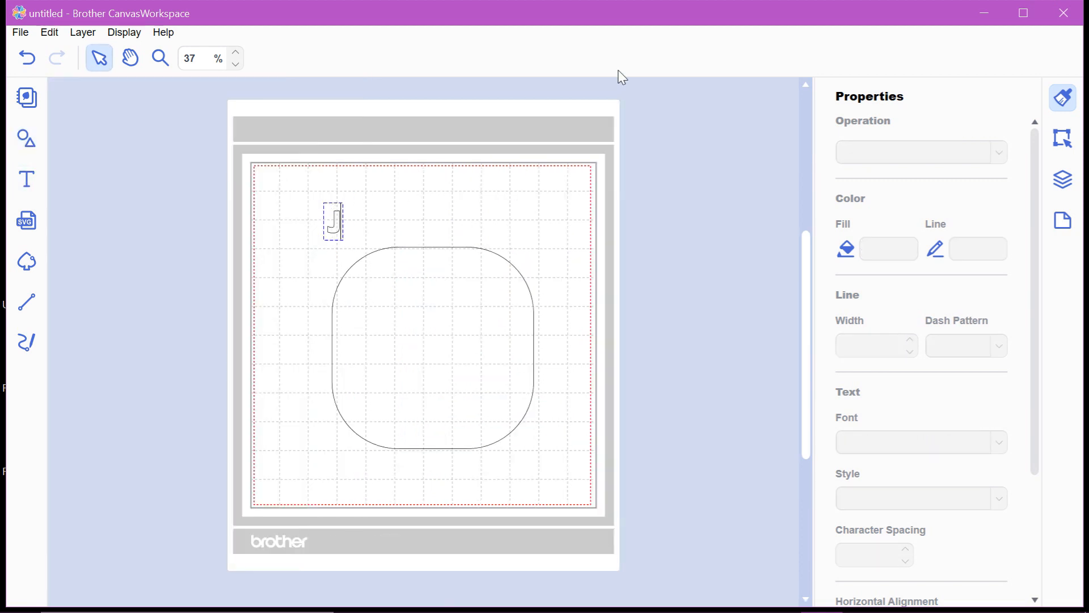
- Complete the label as 'Jacqueline' and give it a red fill
type("acqueline")
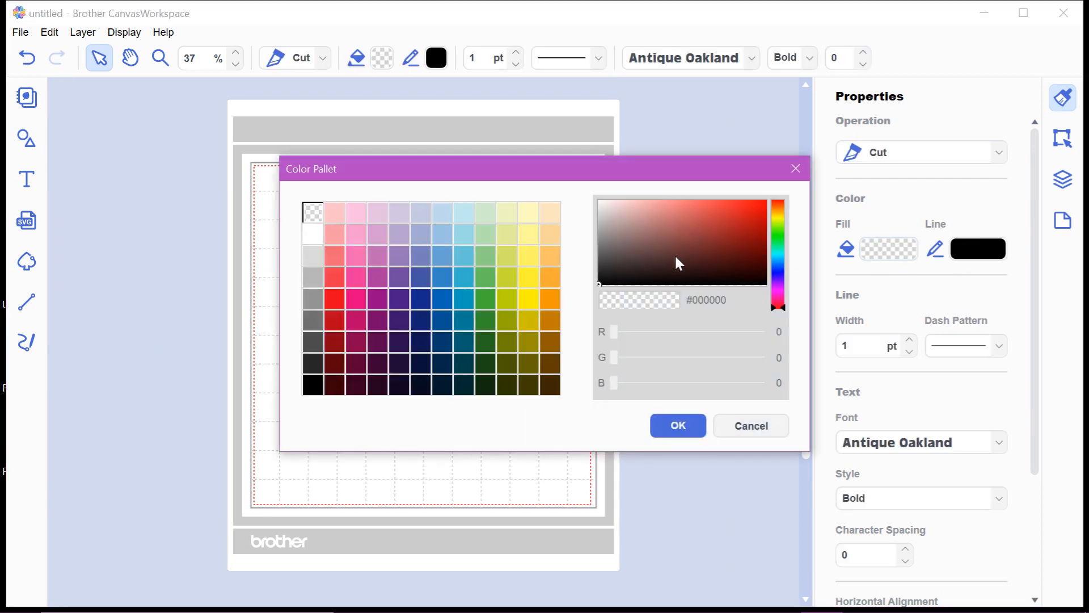
mouse_move(340, 312)
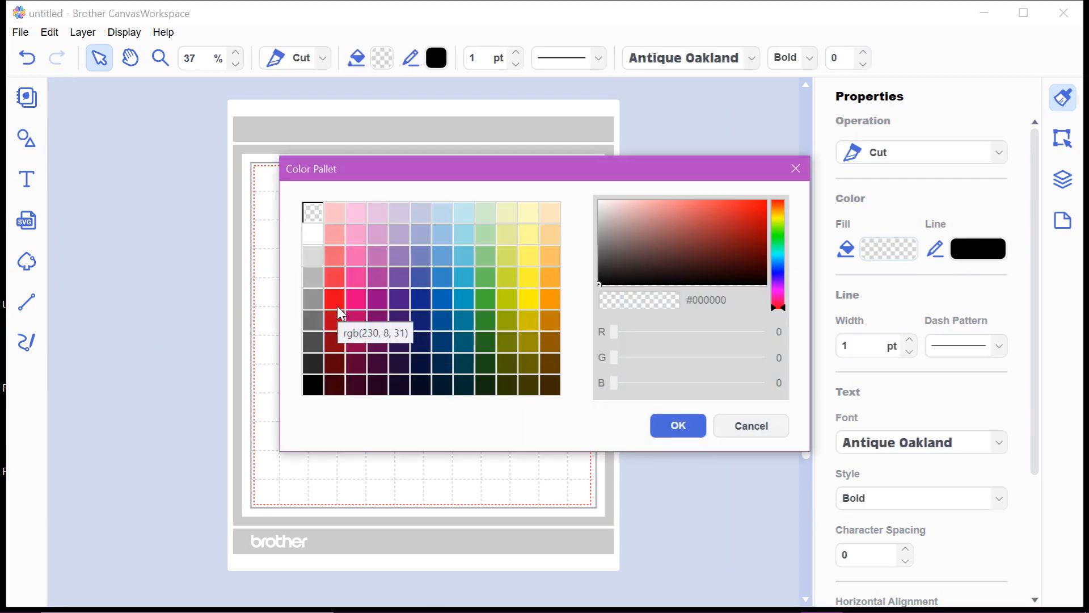
mouse_move(452, 327)
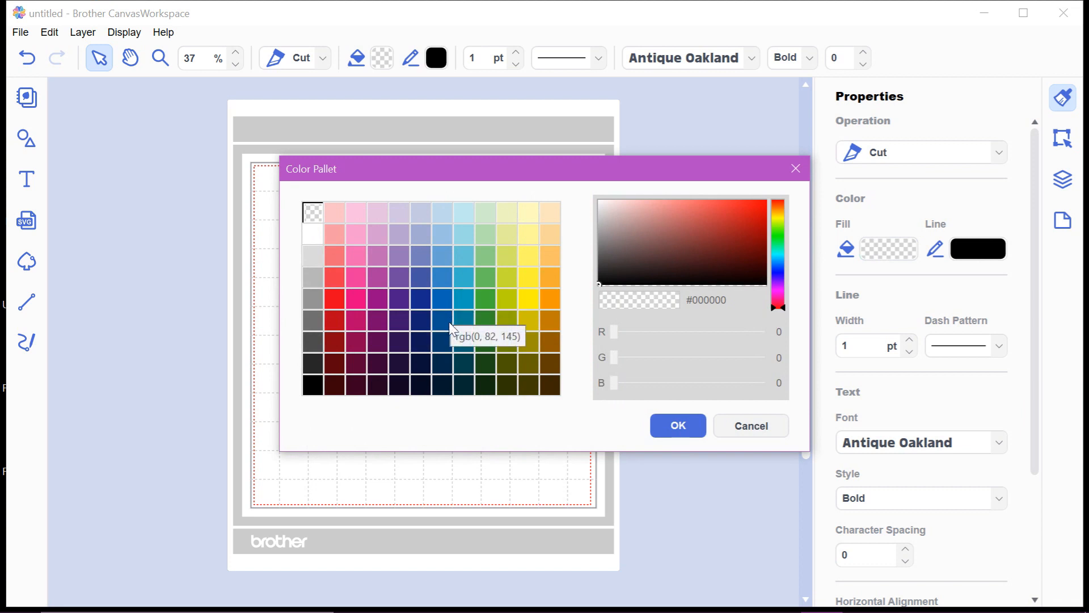
mouse_move(333, 254)
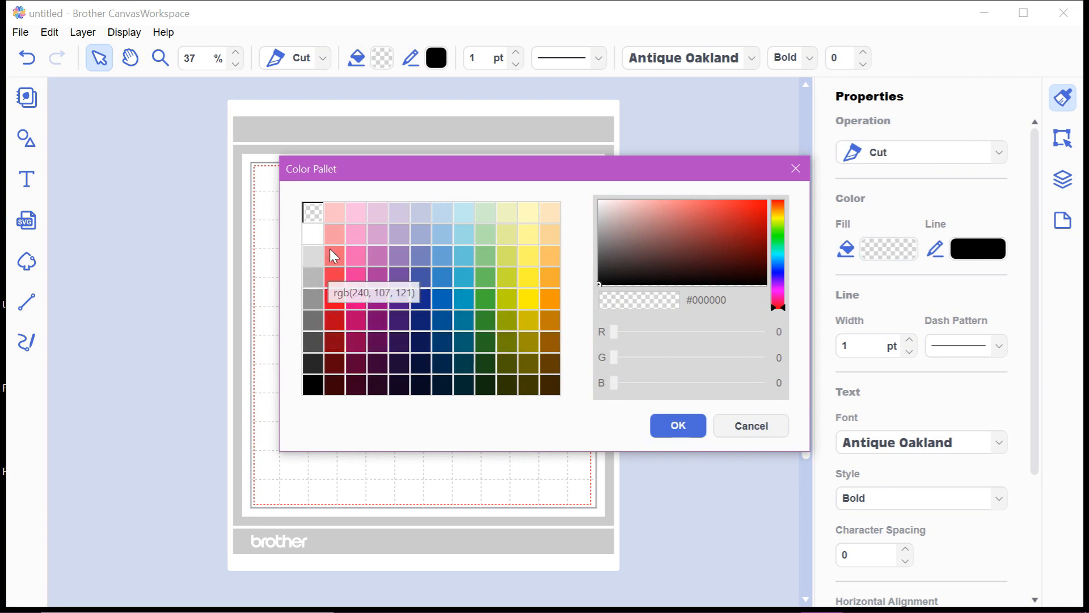
left_click(677, 425)
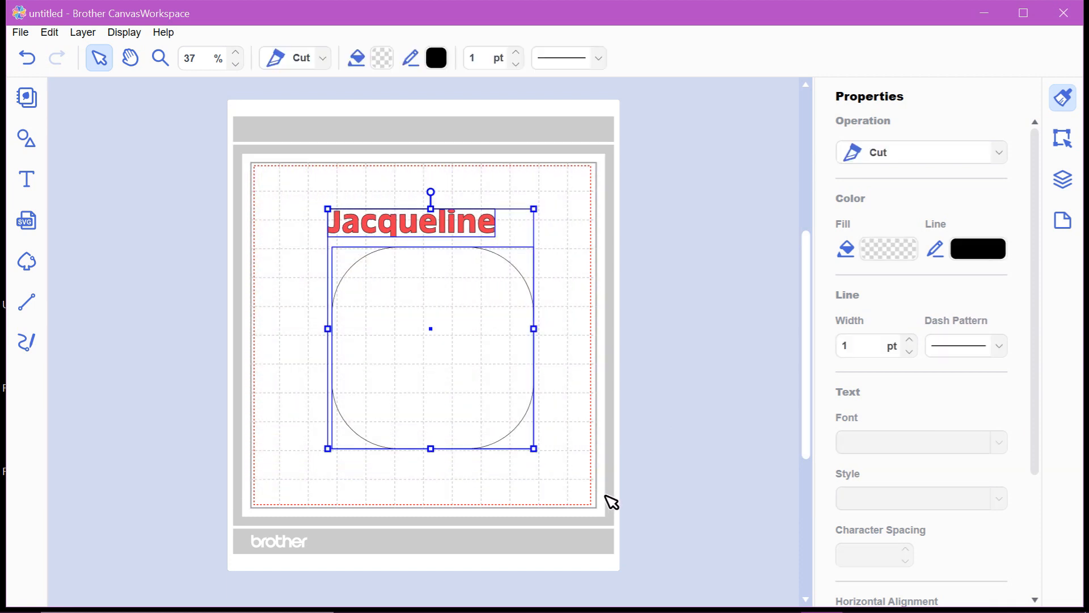
mouse_move(290, 212)
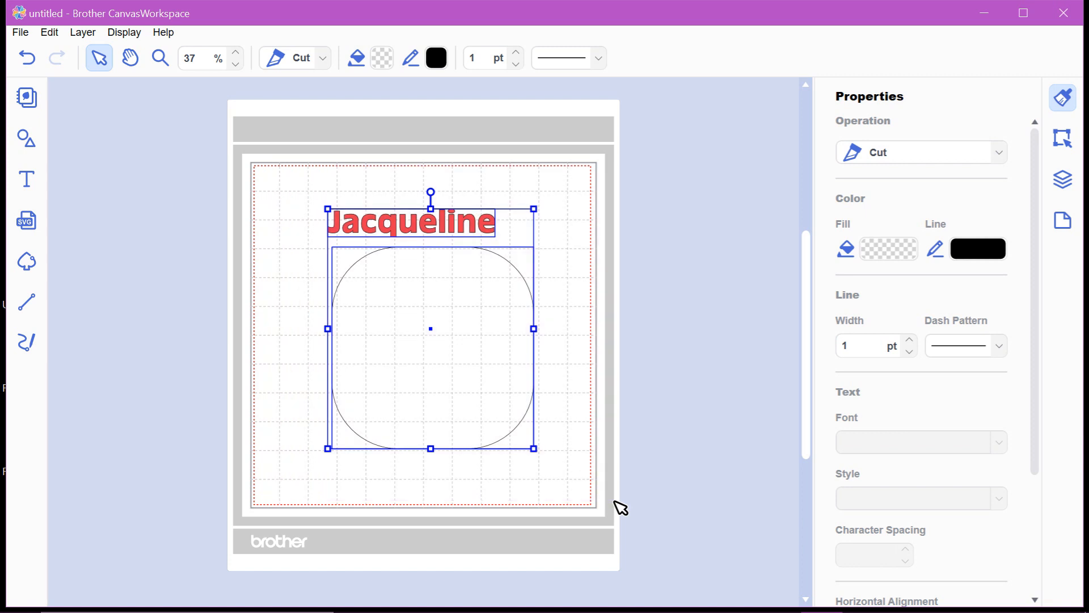
mouse_move(450, 329)
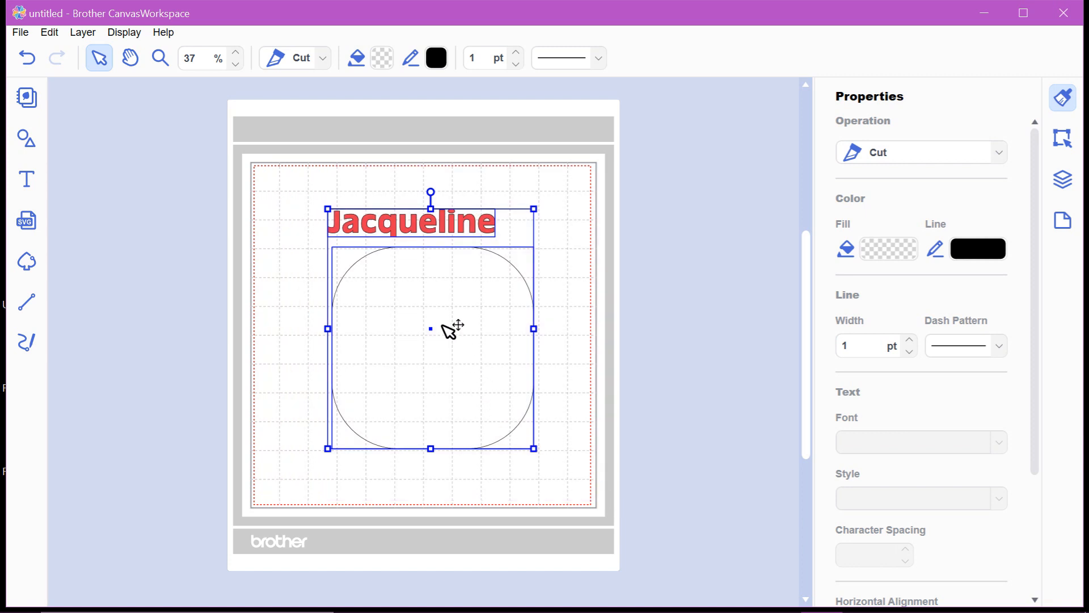
left_click(48, 32)
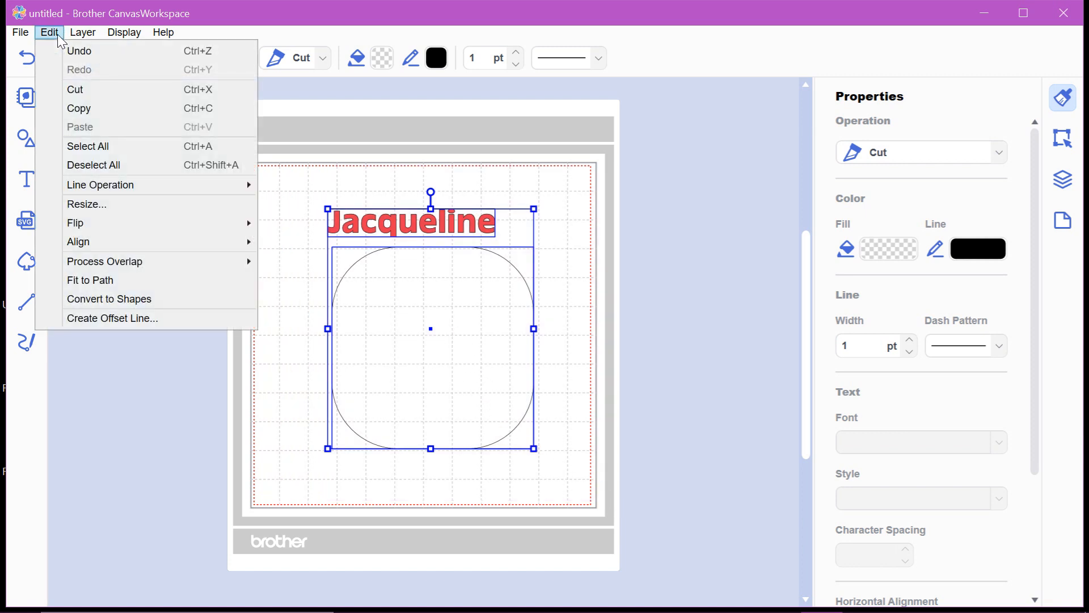
left_click(90, 280)
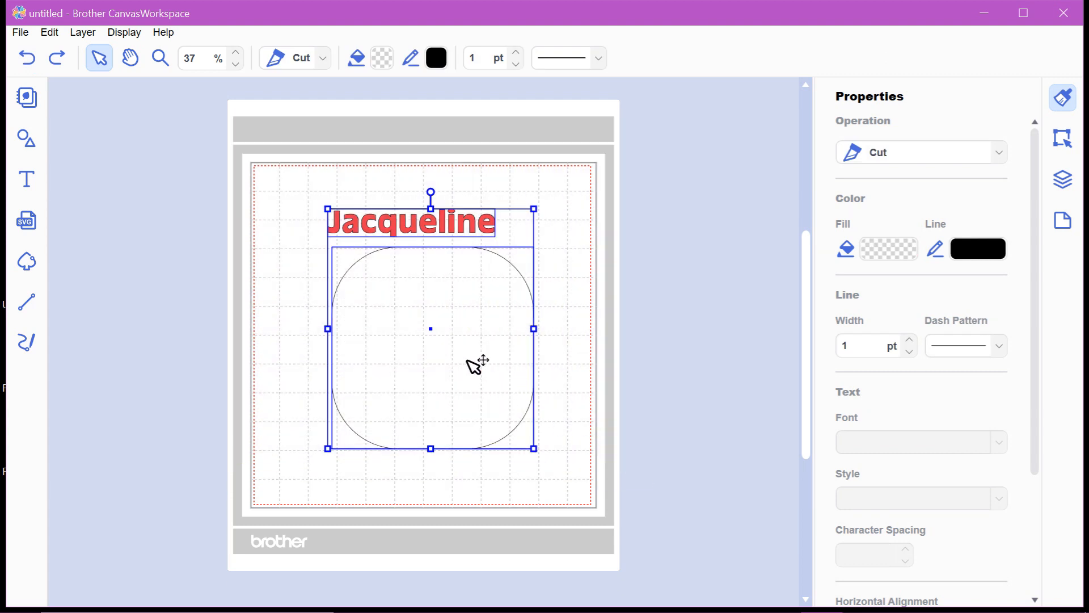
- Apply Fit to Path so Jacqueline follows the rounded square's outline
right_click(474, 366)
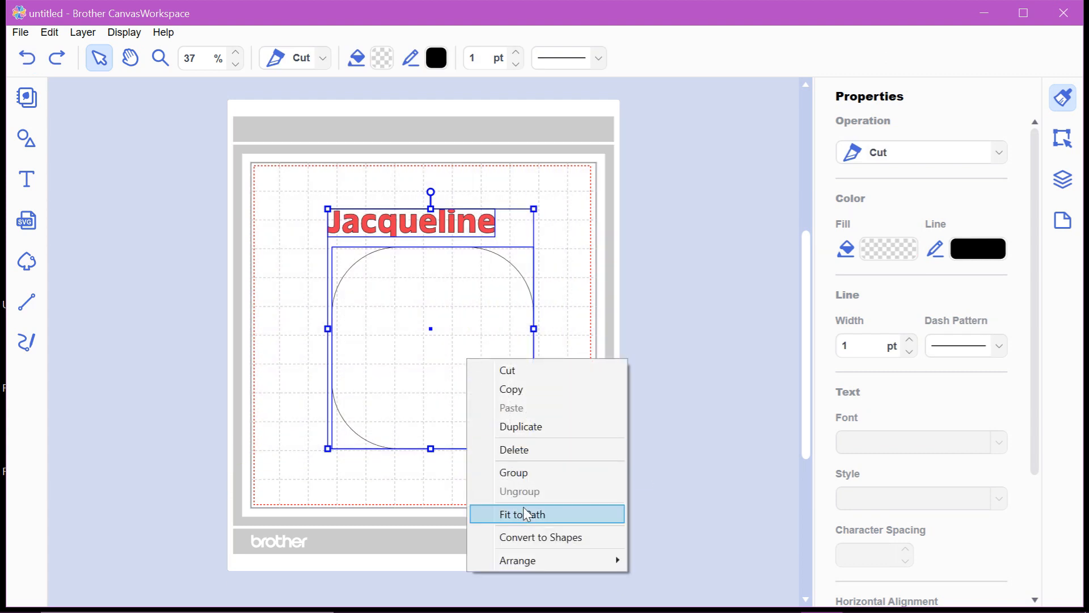
left_click(522, 514)
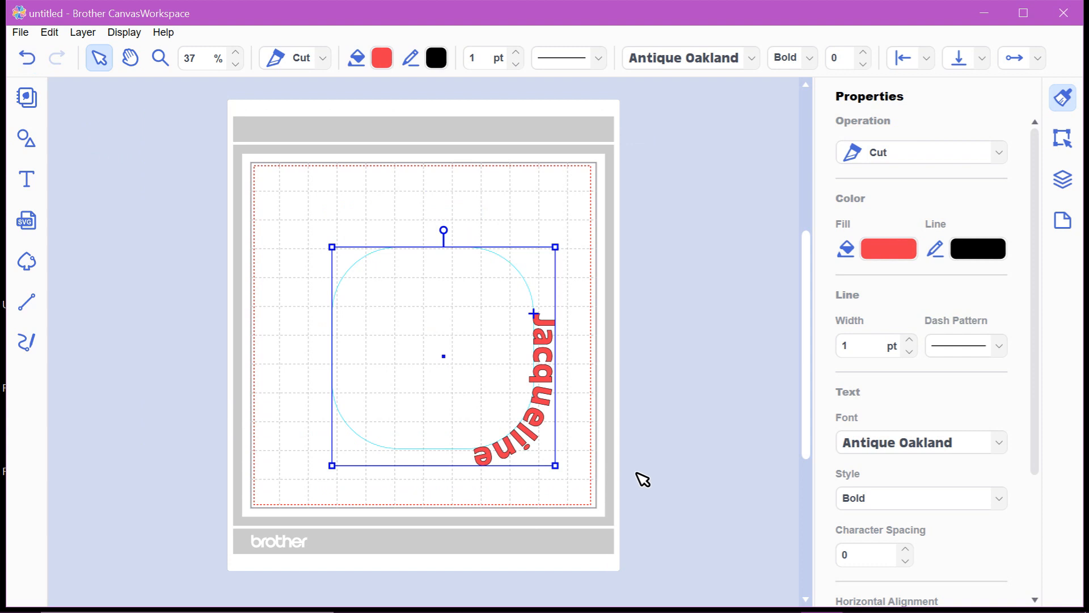
mouse_move(653, 446)
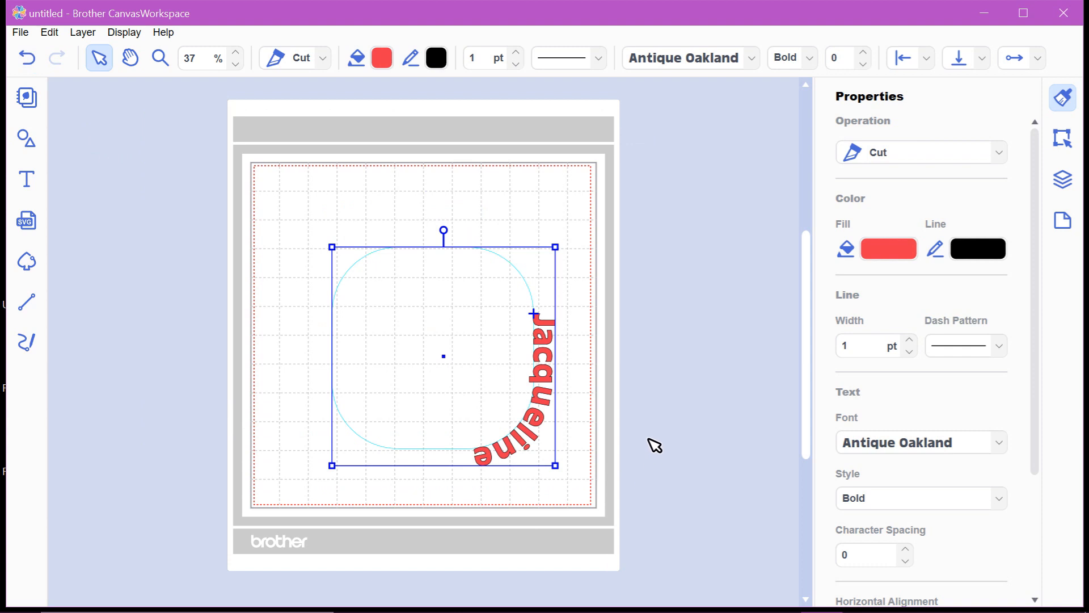
mouse_move(631, 442)
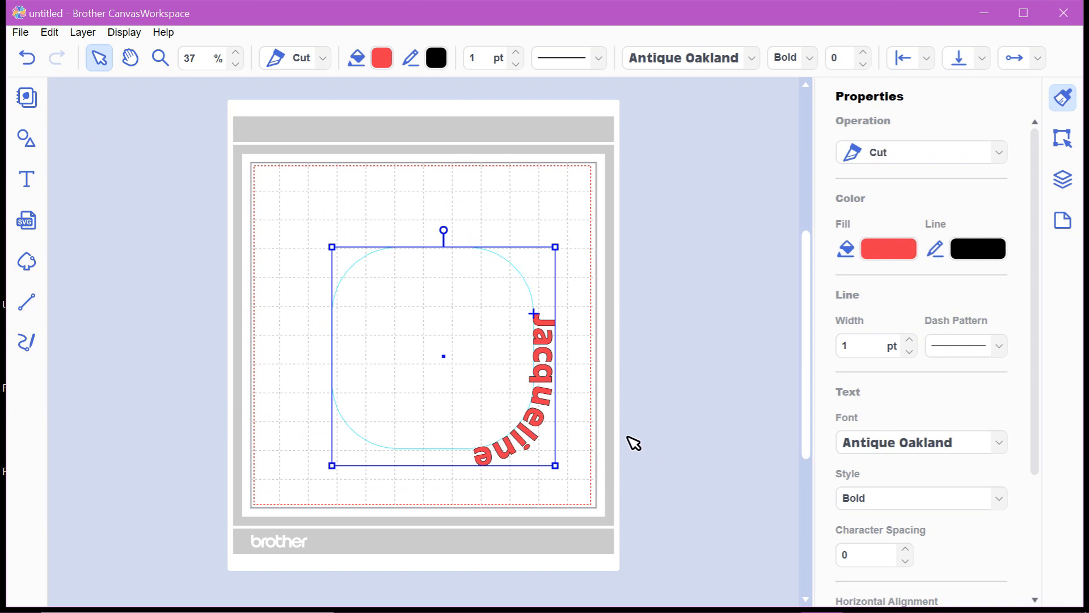
mouse_move(569, 362)
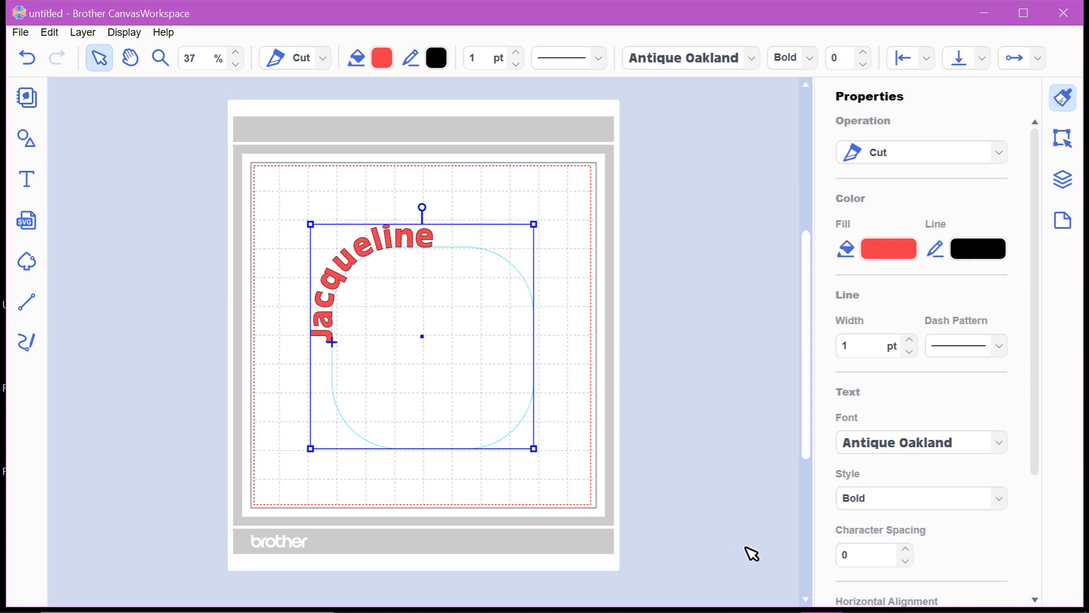
mouse_move(676, 442)
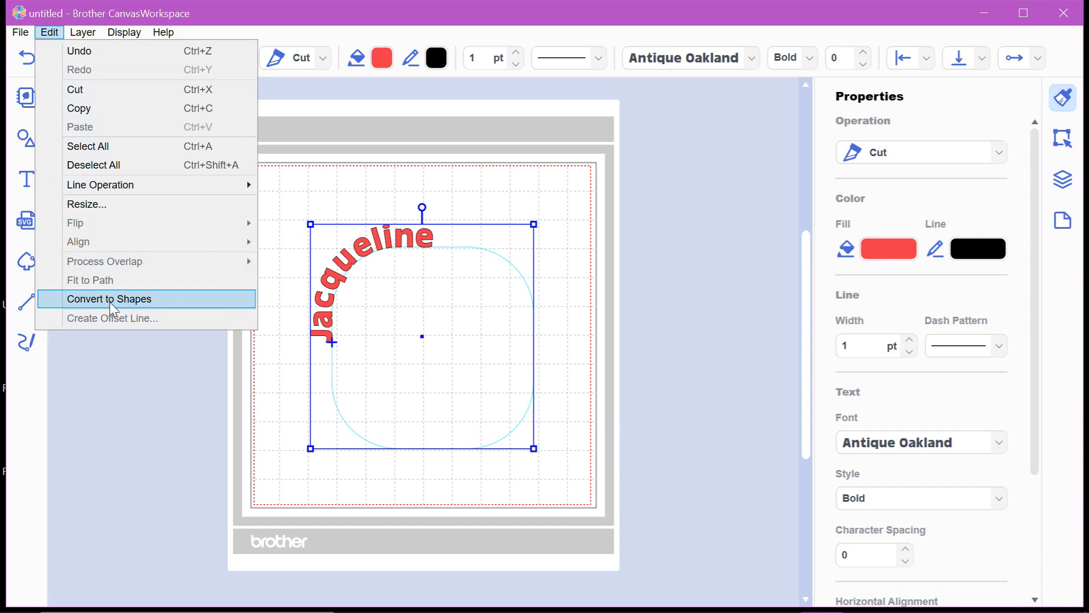
- Convert the curved Jacqueline lettering into shapes, leaving the square outline behind
left_click(109, 298)
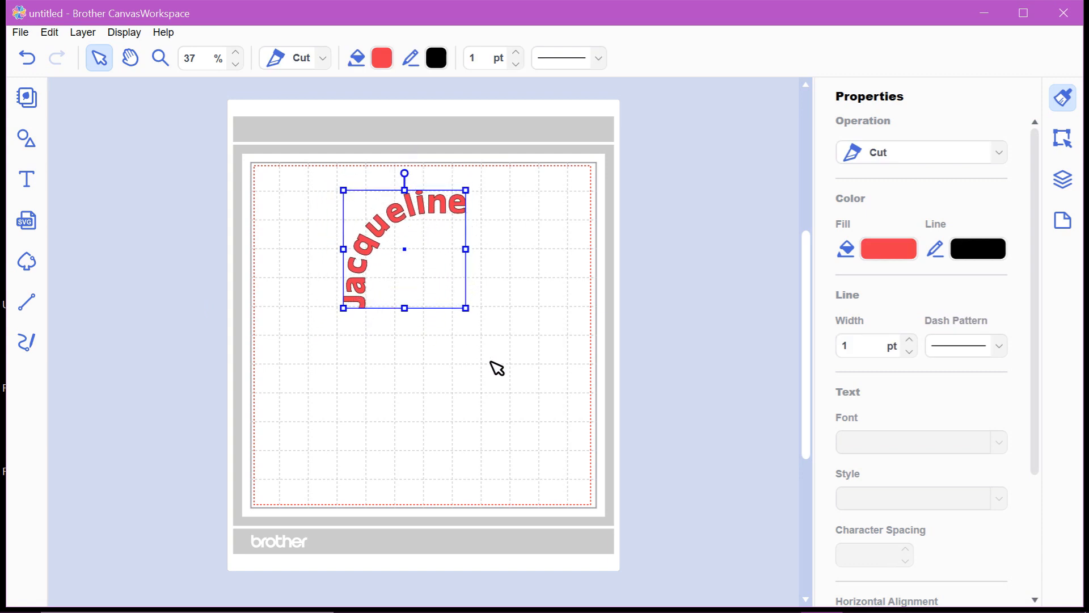
- Select the curved Jacqueline shape and shift it slightly left
left_click(495, 369)
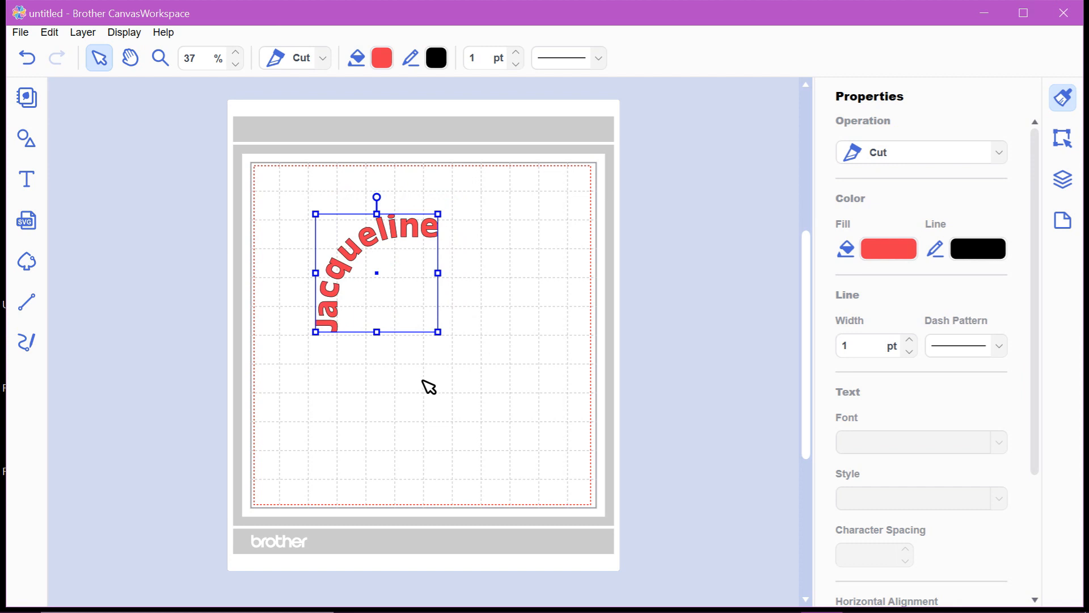
mouse_move(393, 354)
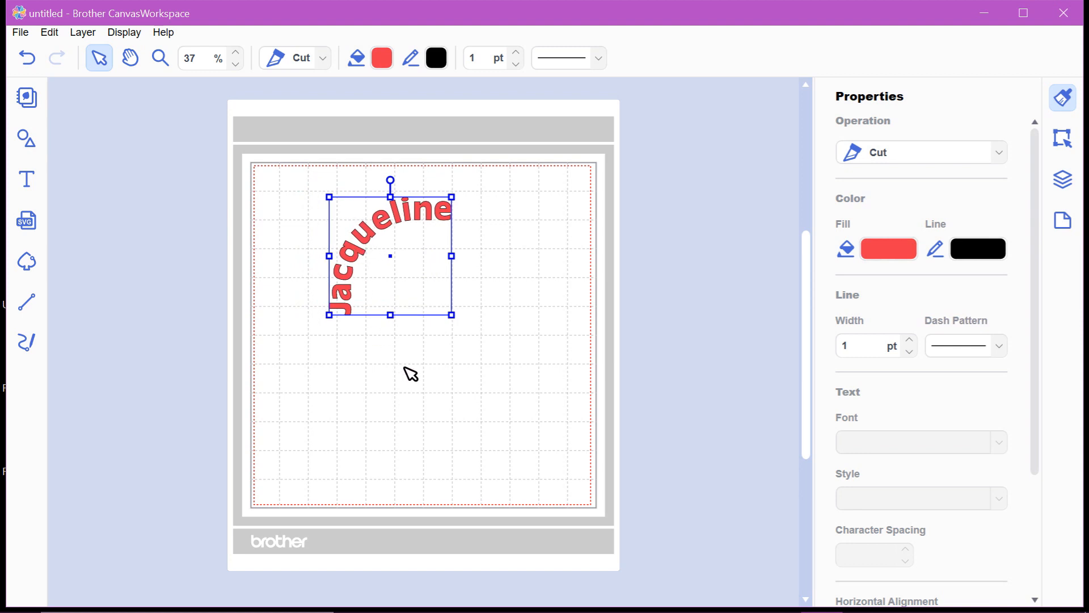
mouse_move(350, 337)
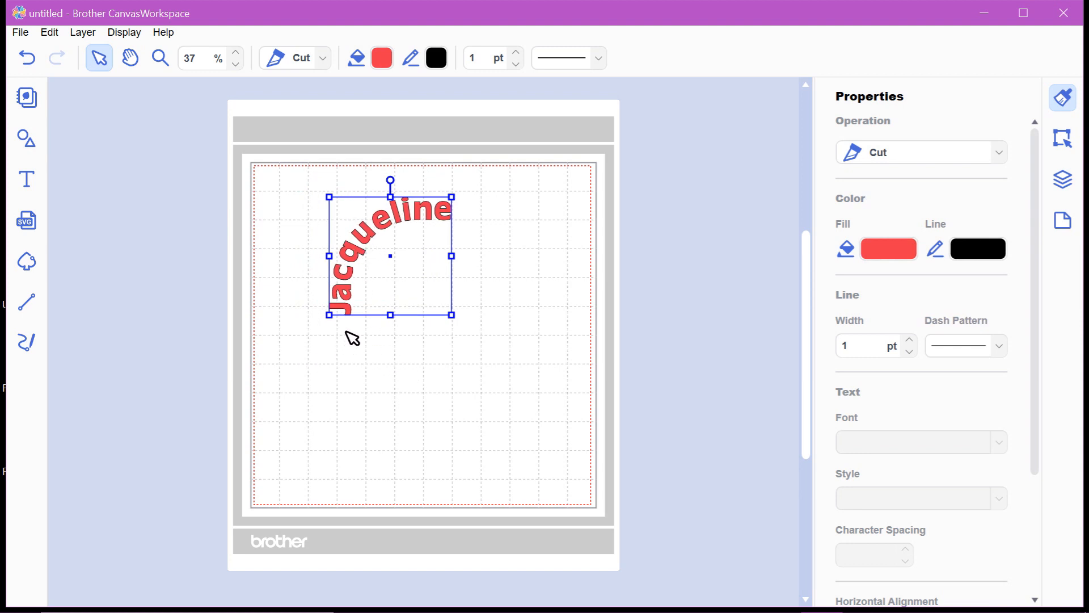
mouse_move(399, 382)
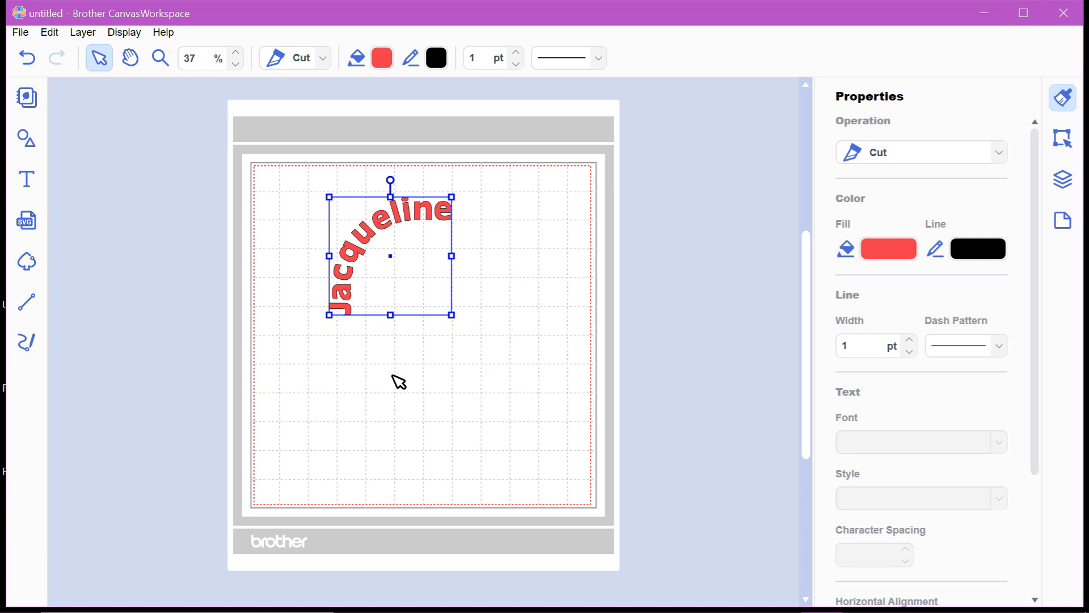
mouse_move(389, 243)
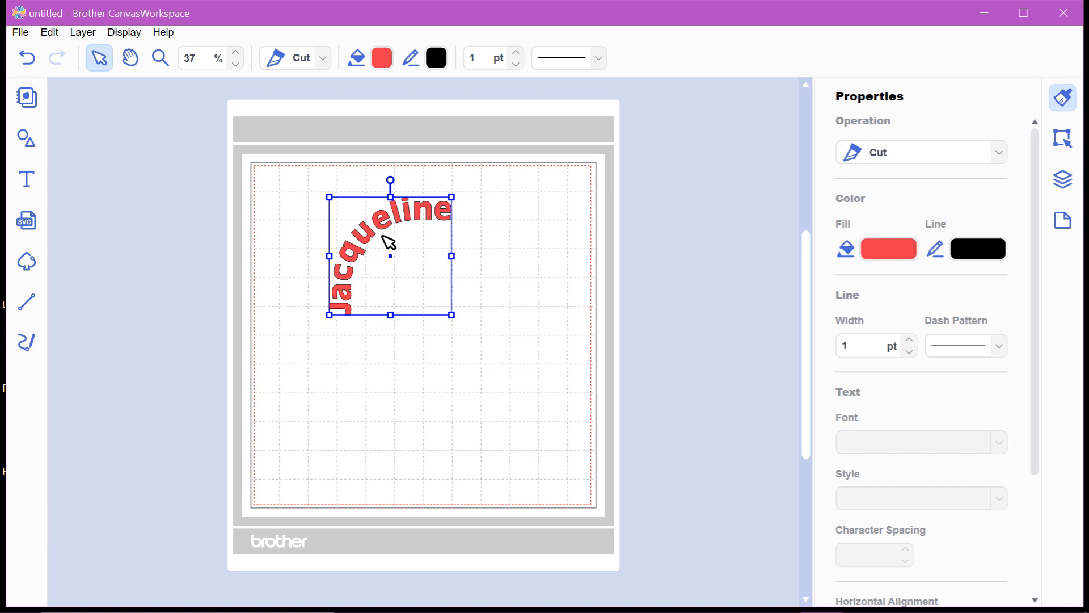
mouse_move(361, 351)
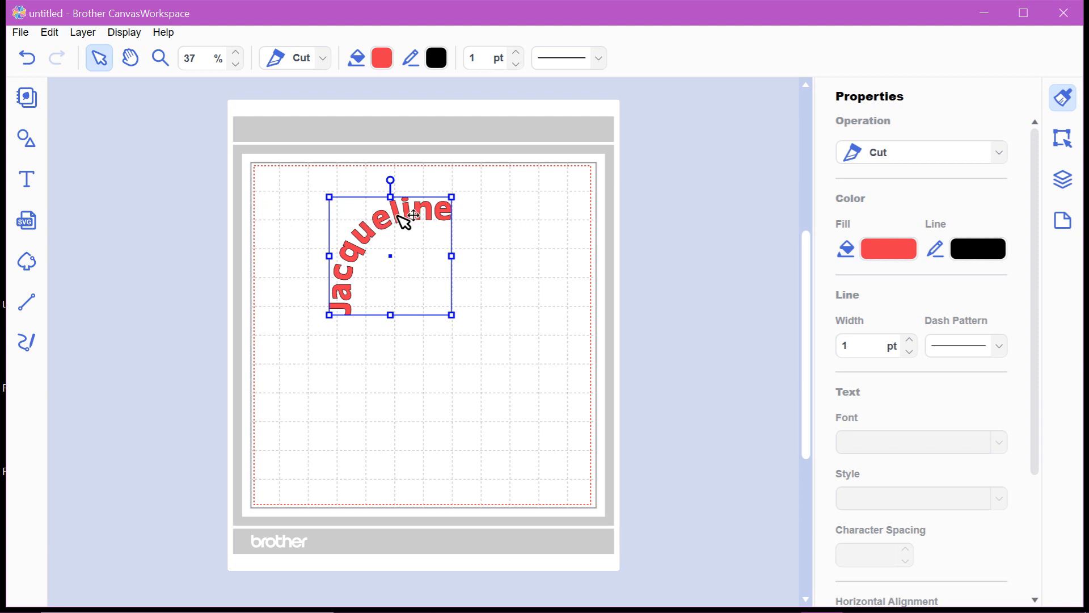
mouse_move(577, 278)
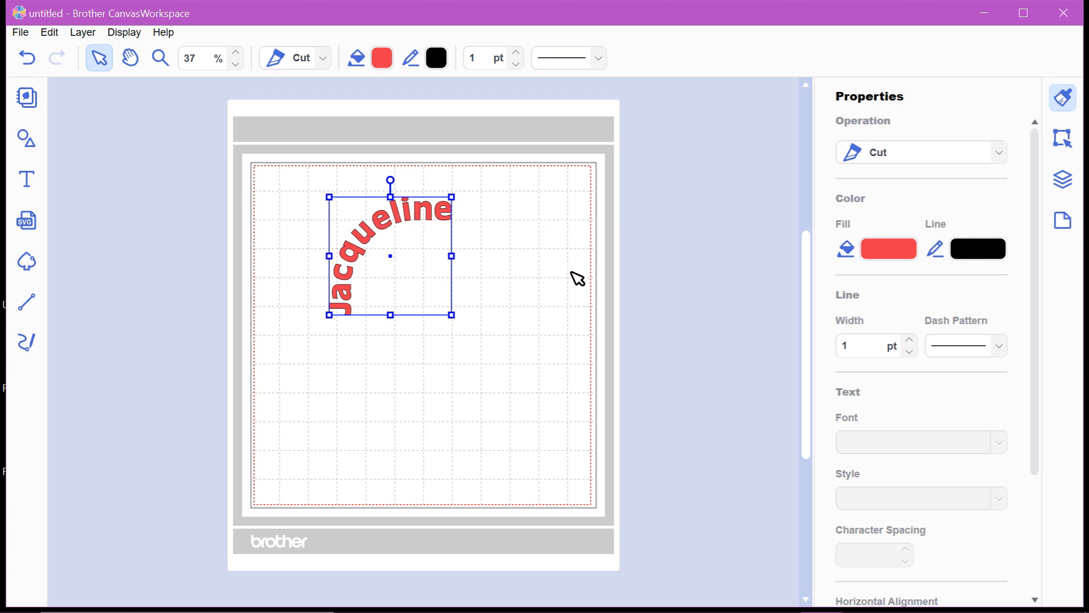
mouse_move(566, 285)
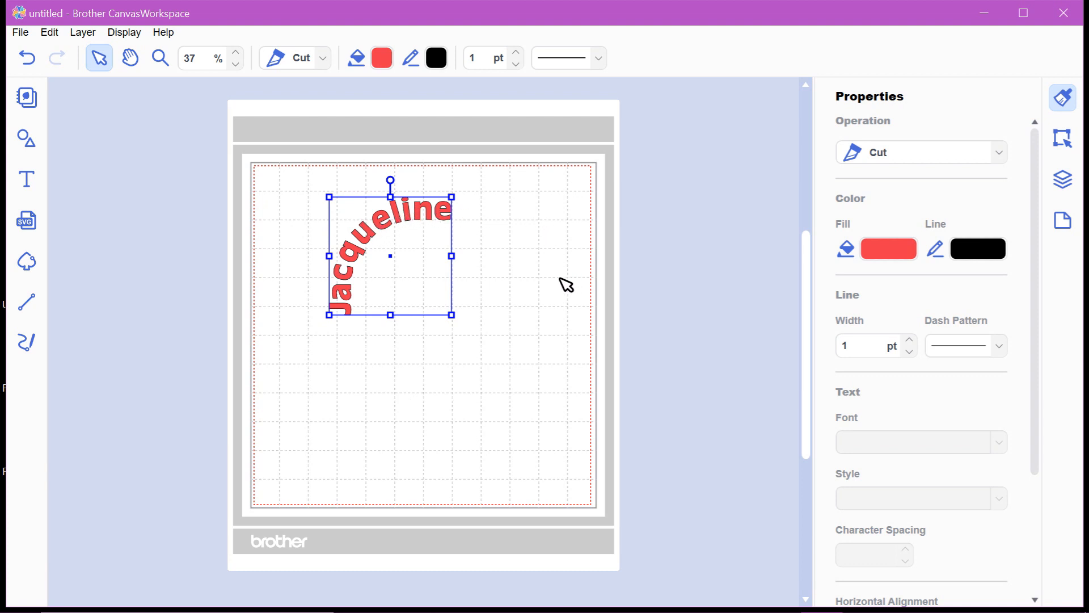
mouse_move(318, 271)
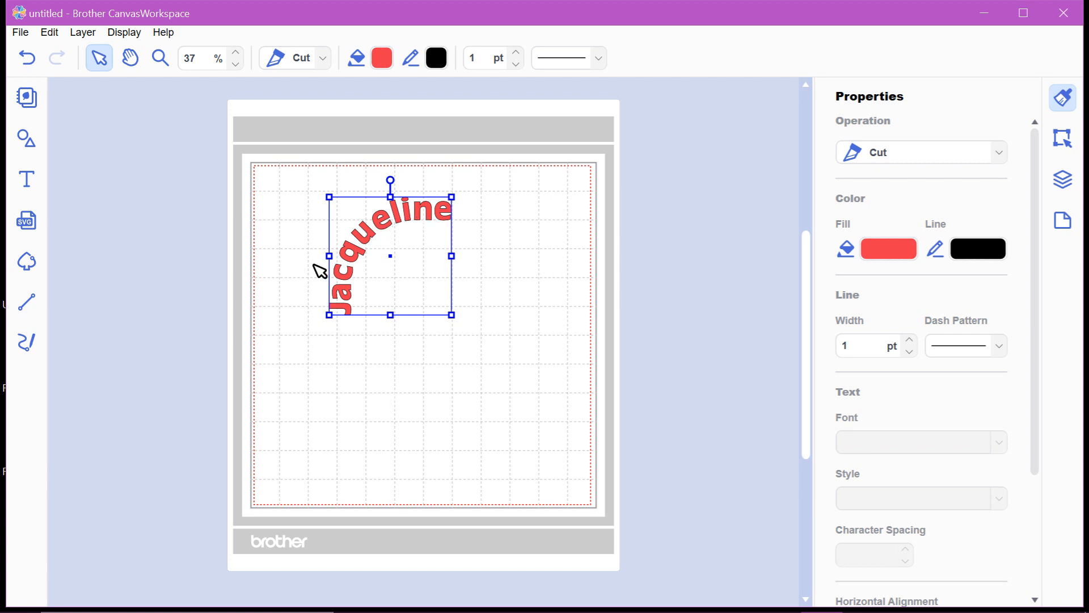
mouse_move(510, 313)
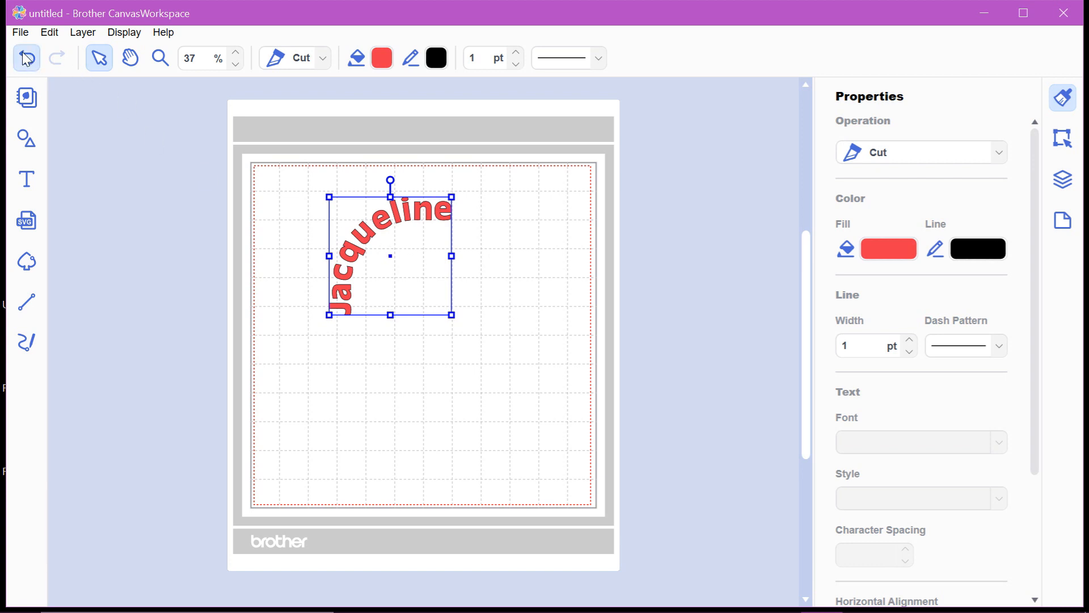
- Enlarge the circle and browse the ready-made shapes library
left_click_drag(389, 255, 375, 238)
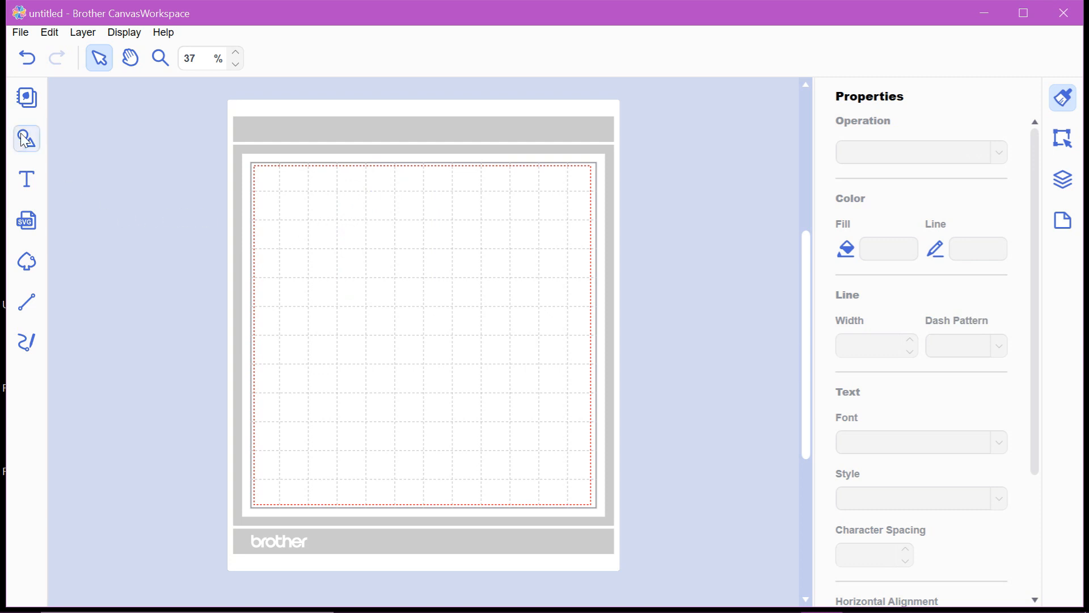
left_click(26, 137)
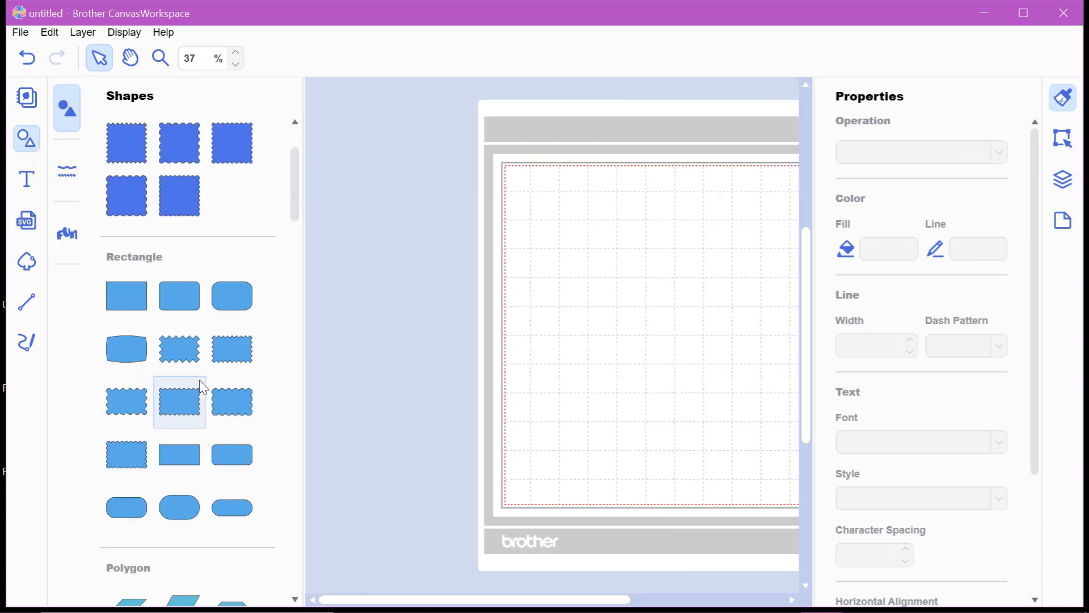
scroll("down", 3)
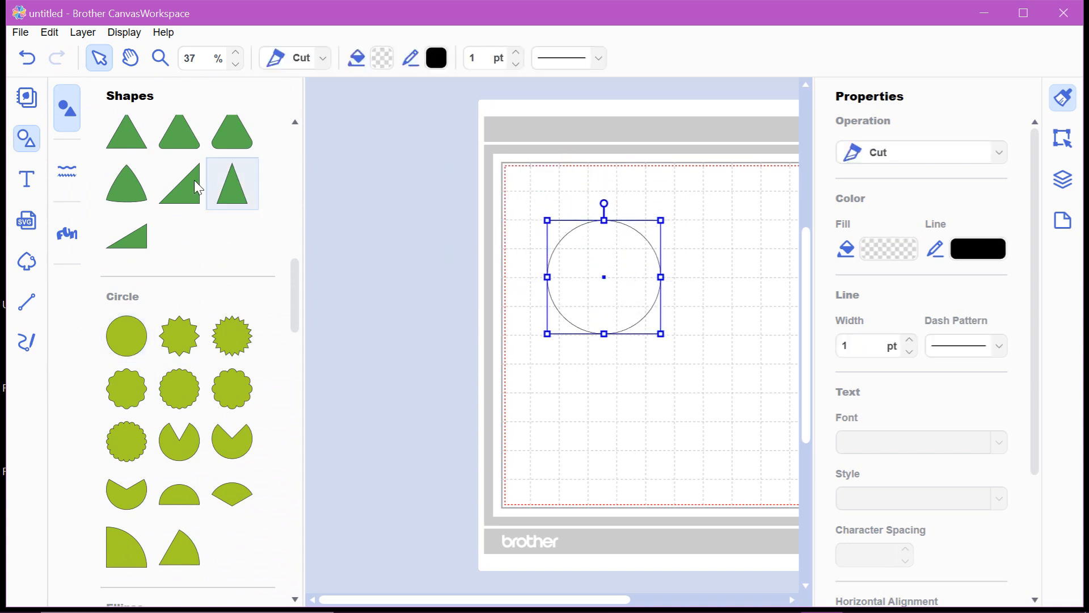
- Add a new text box inside the circle reading 'jacqueline'
left_click(26, 179)
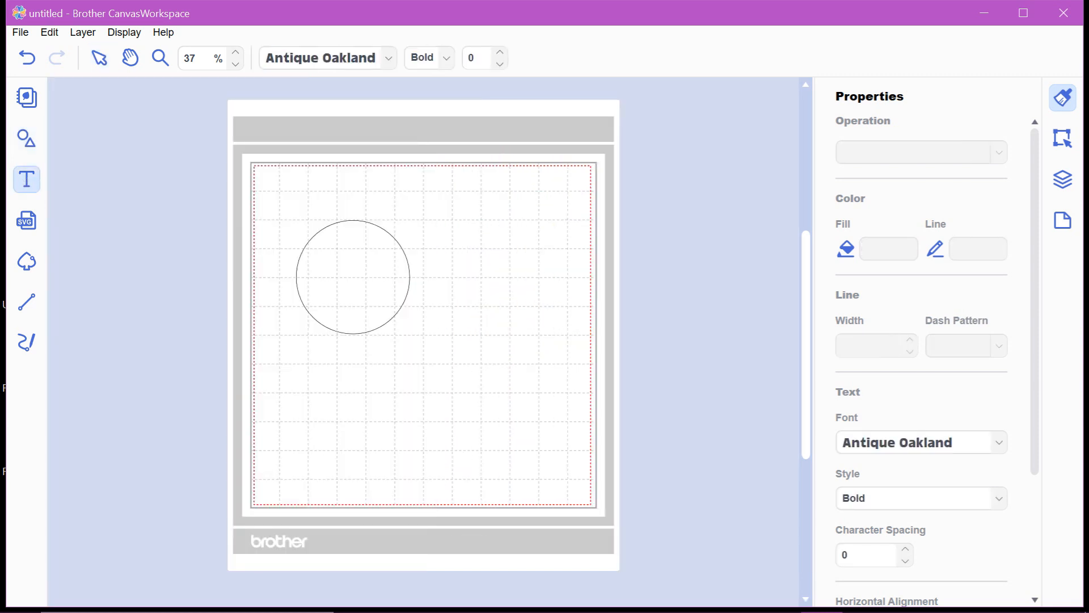
left_click(99, 58)
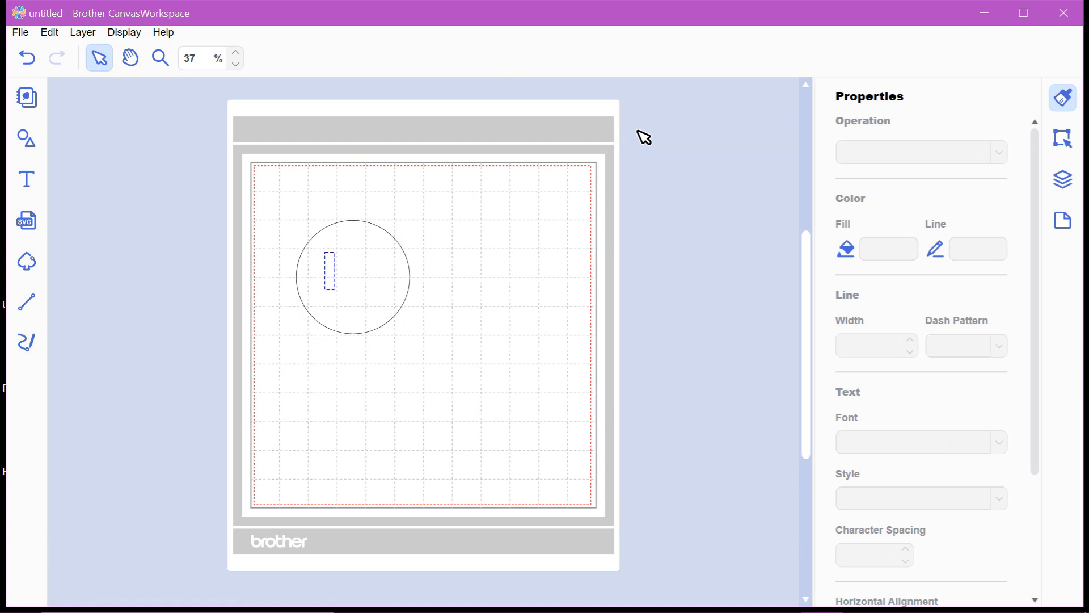
type("jacquel")
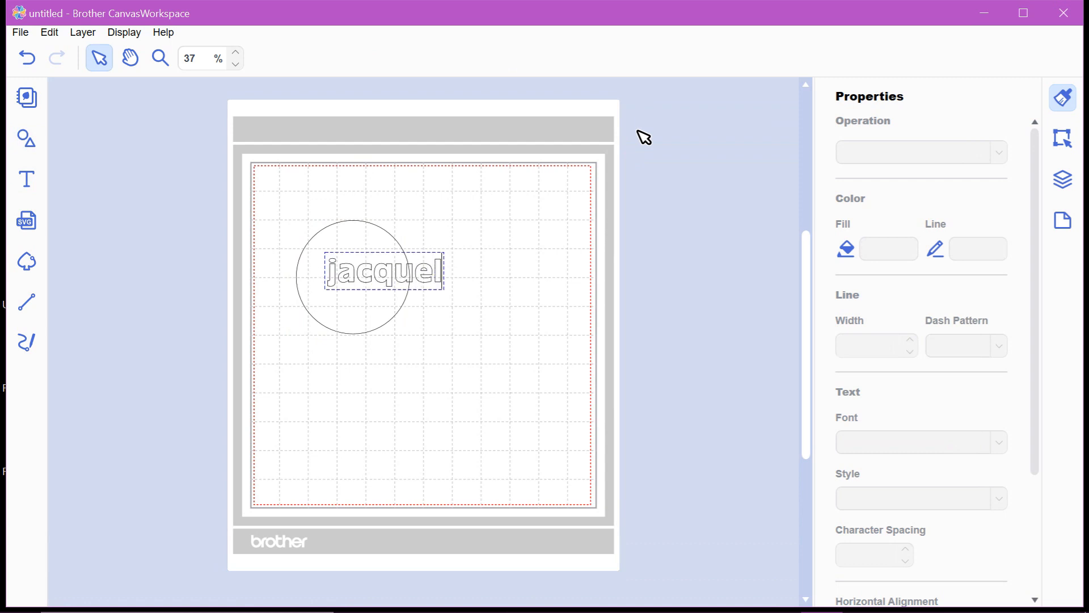
type("ine")
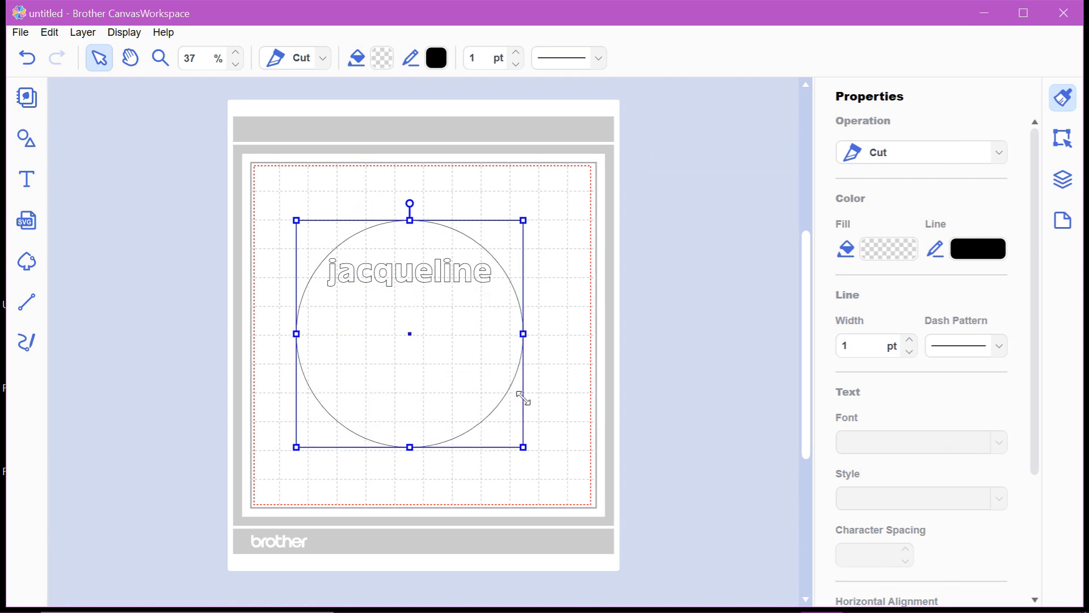
- Move 'jacqueline' to the mat's top-left and give it a red fill
left_click_drag(409, 333, 706, 360)
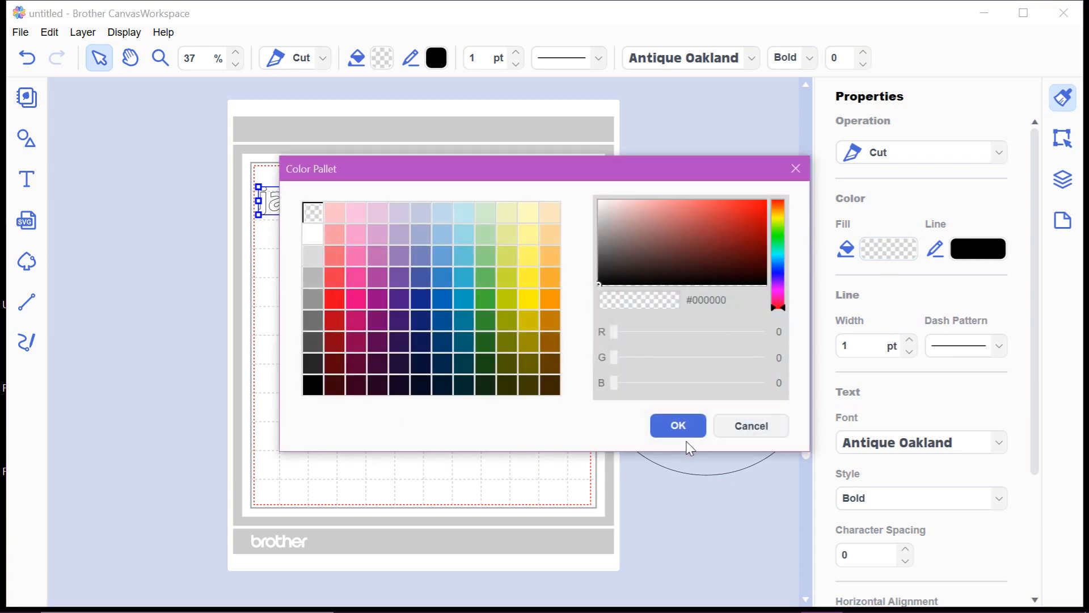
mouse_move(730, 216)
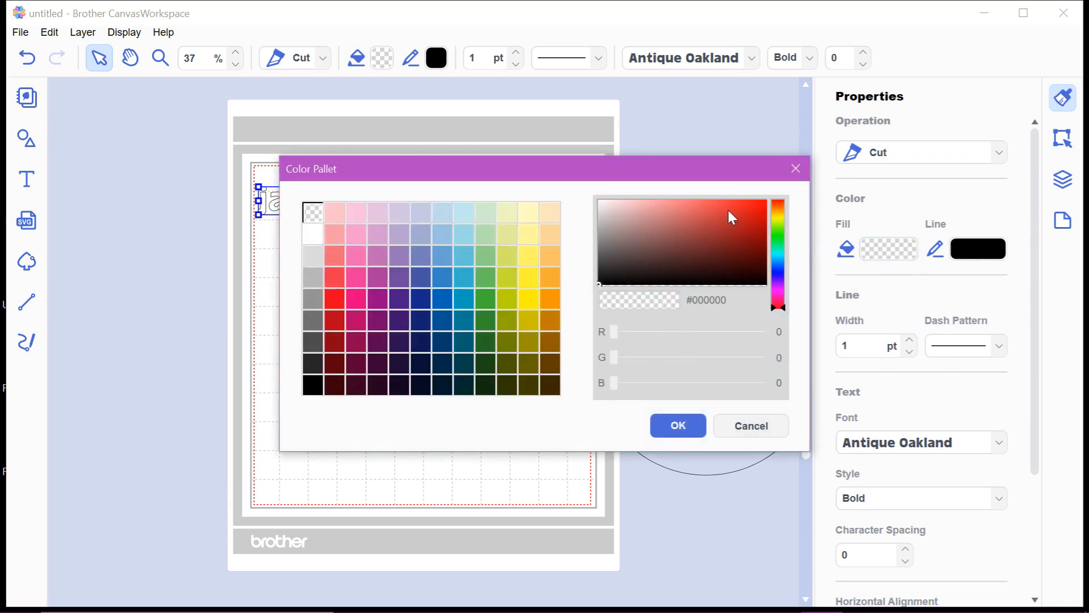
mouse_move(719, 238)
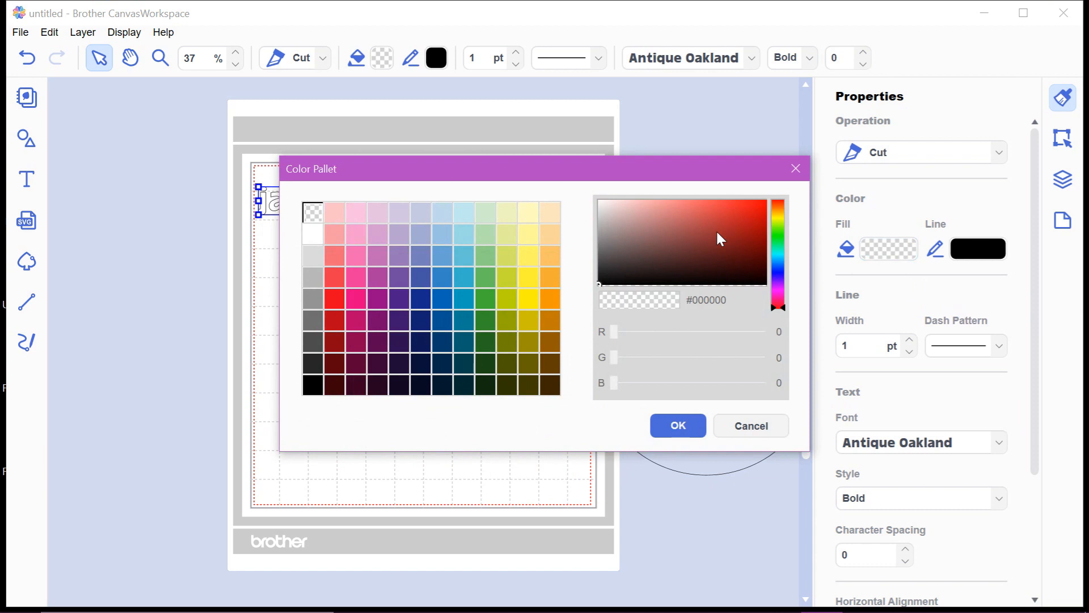
mouse_move(784, 214)
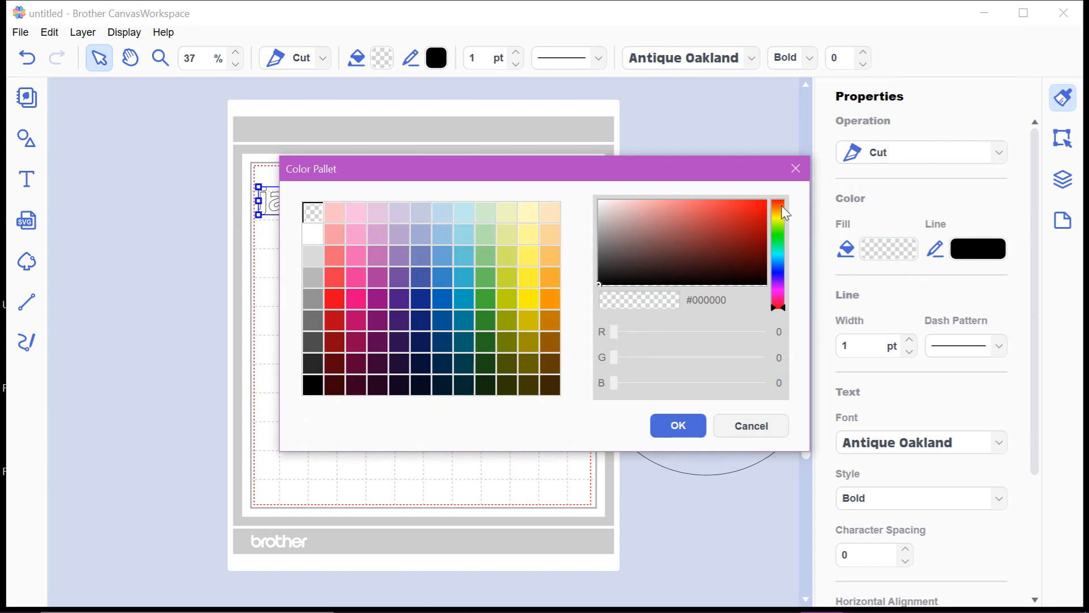
mouse_move(342, 242)
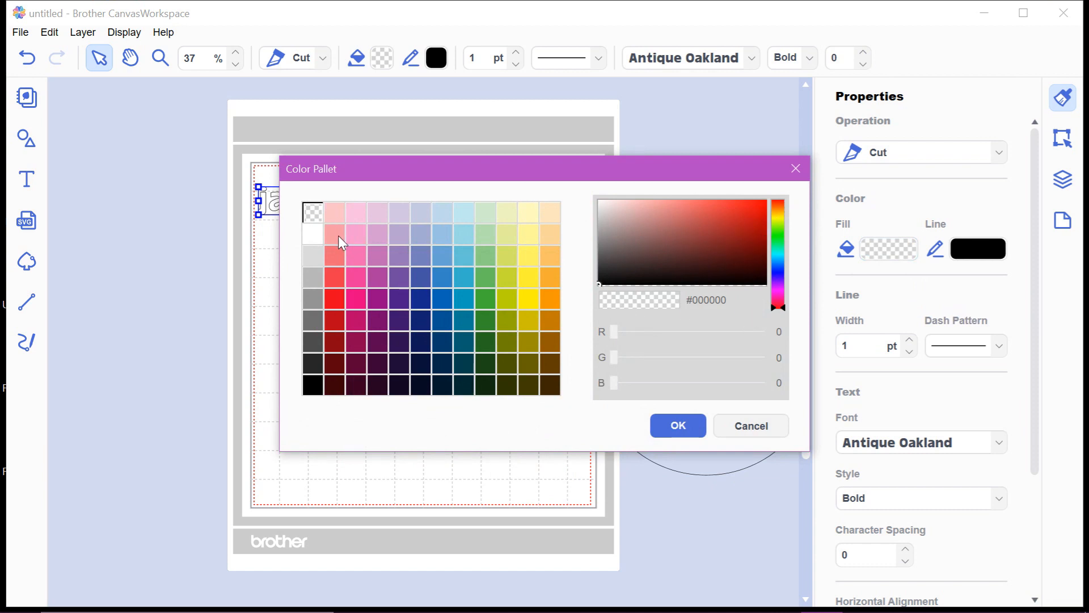
left_click(758, 206)
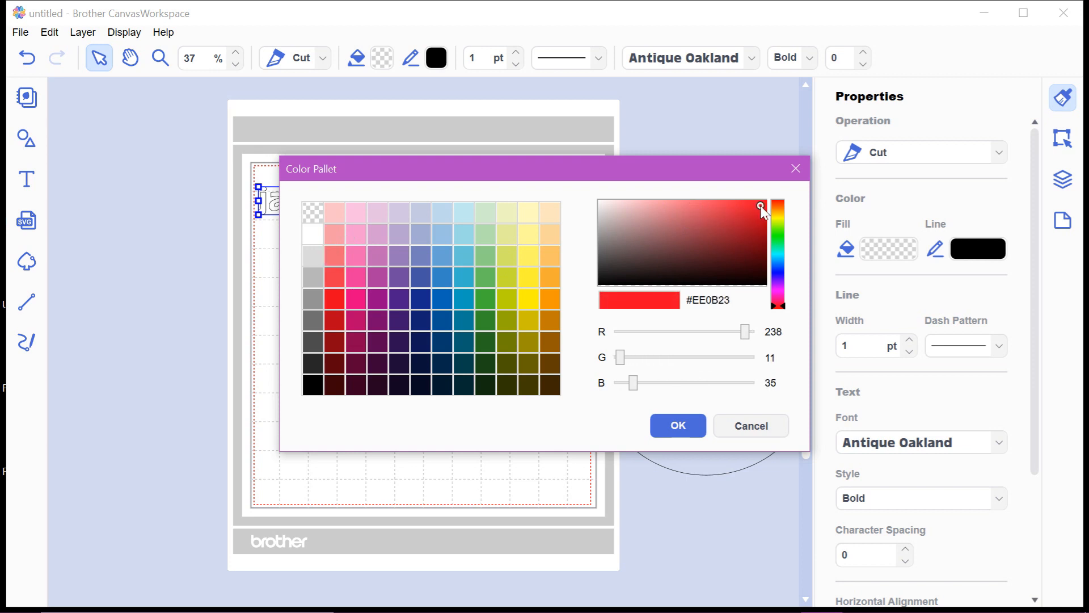
left_click(676, 425)
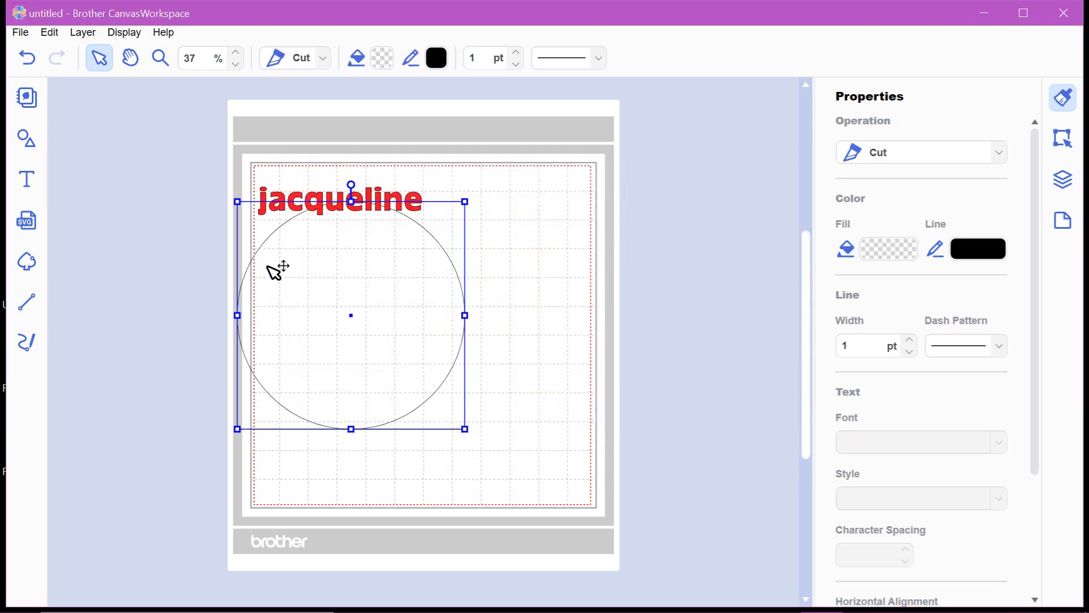
- Drag the circle right off the mat, then select it together with the red name
left_click_drag(350, 316, 669, 315)
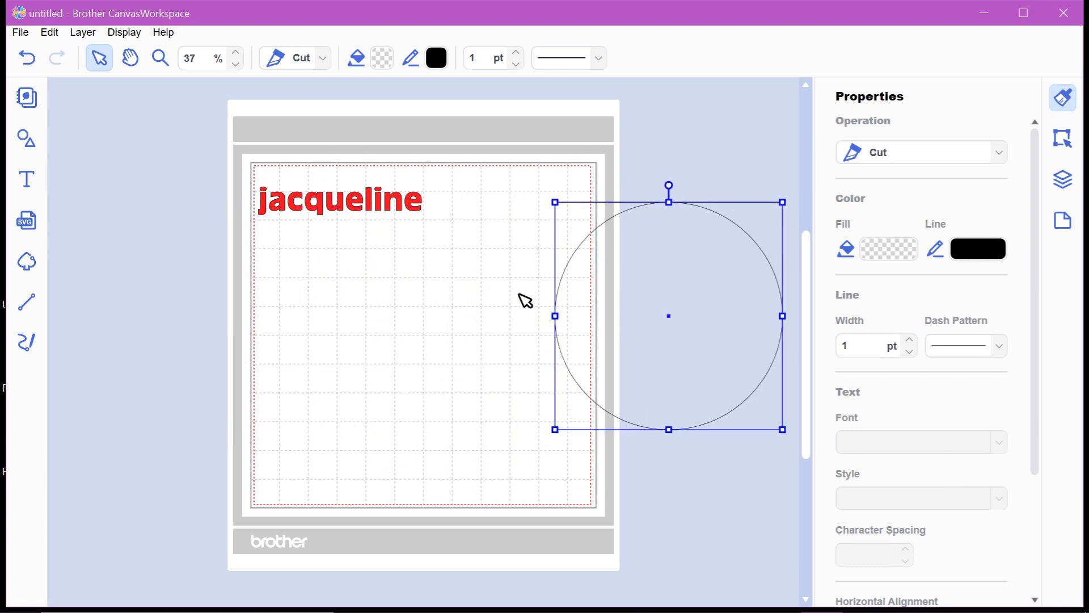
mouse_move(603, 279)
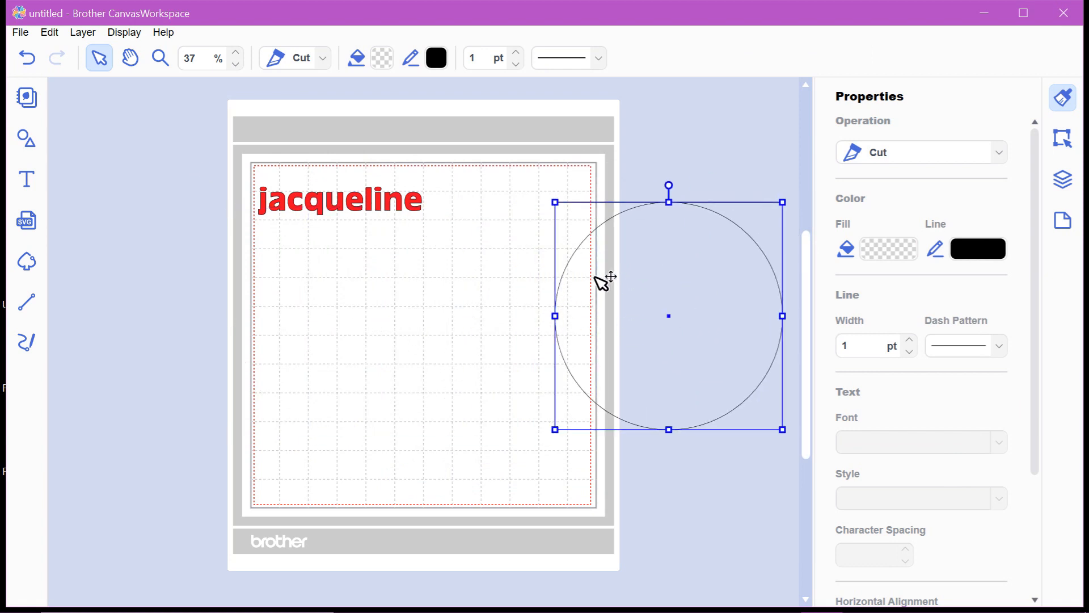
left_click_drag(603, 281, 757, 498)
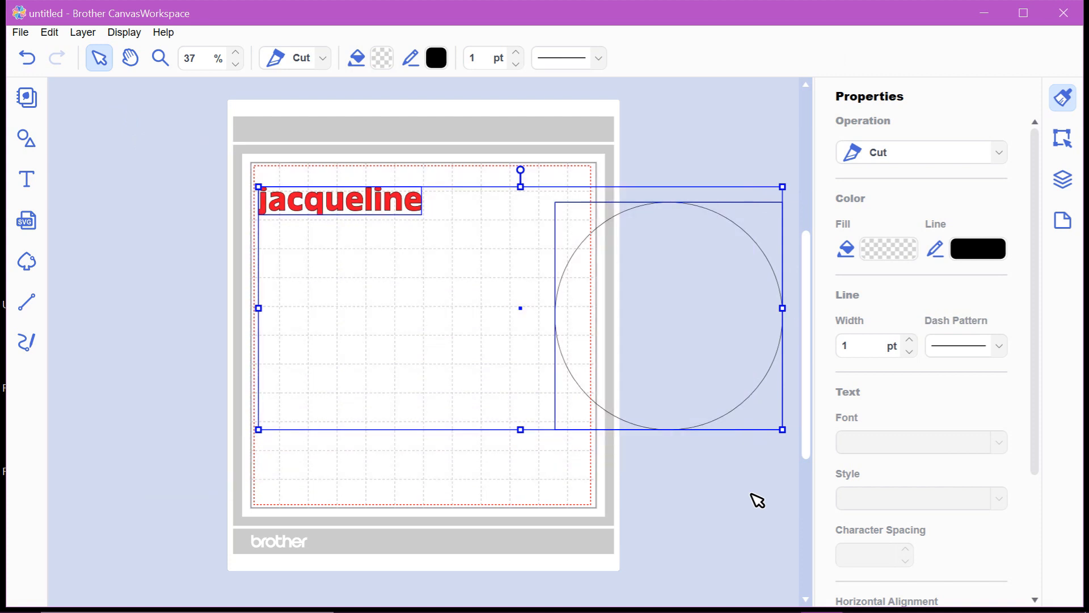
mouse_move(748, 474)
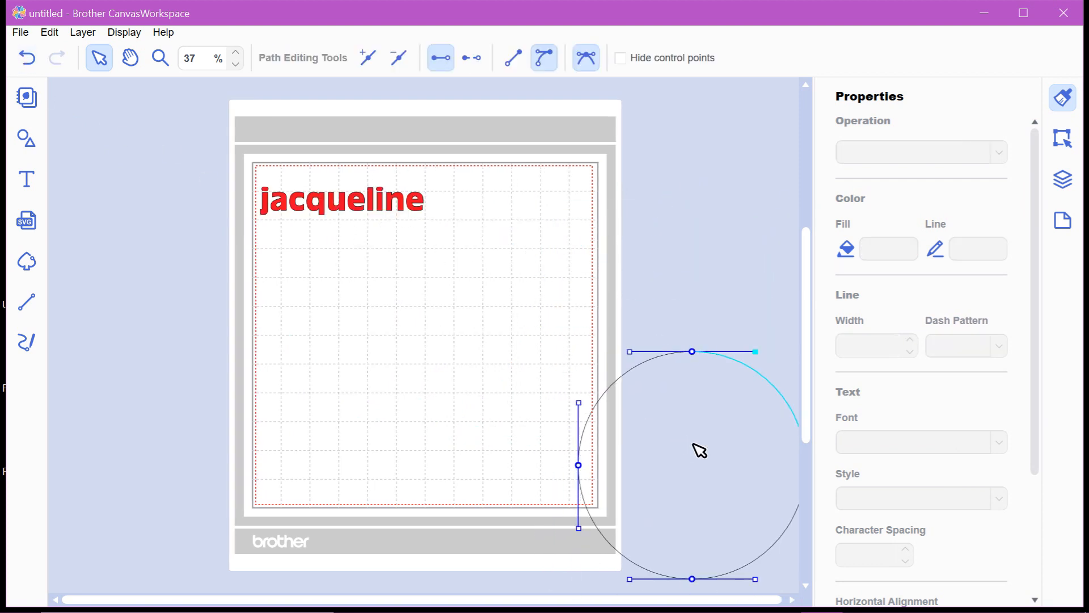
mouse_move(677, 421)
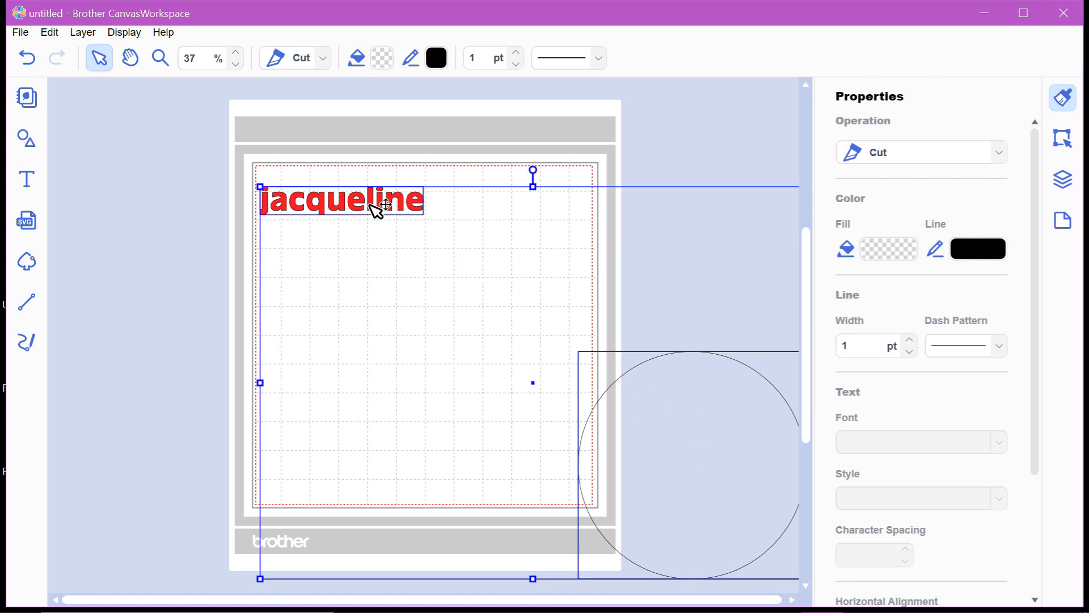
- Fit red 'jacqueline' to the circle path and slide it onto the upper-left arc
left_click(461, 282)
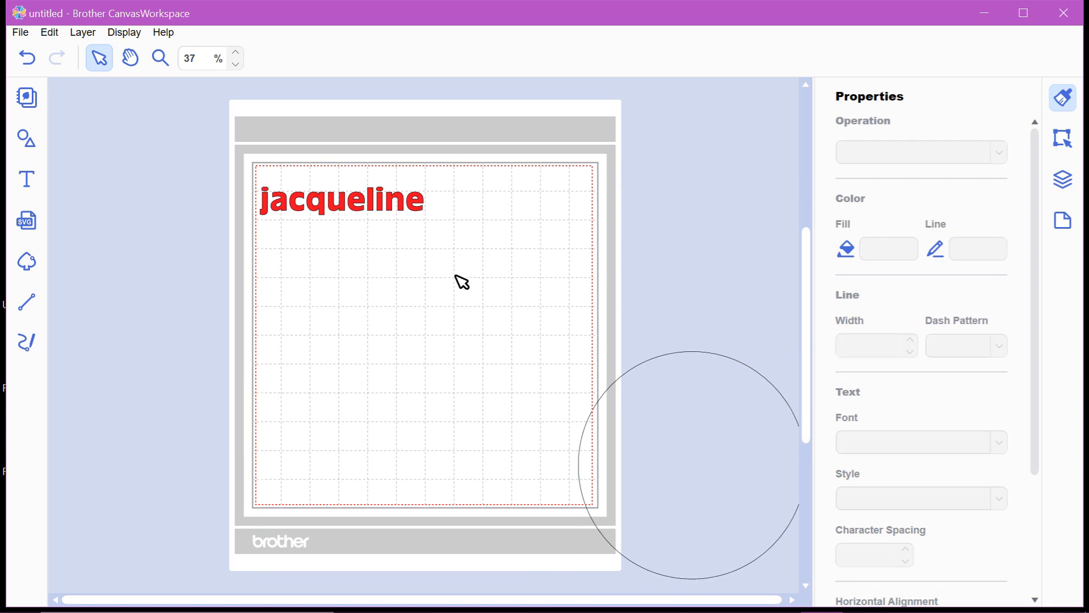
left_click(340, 200)
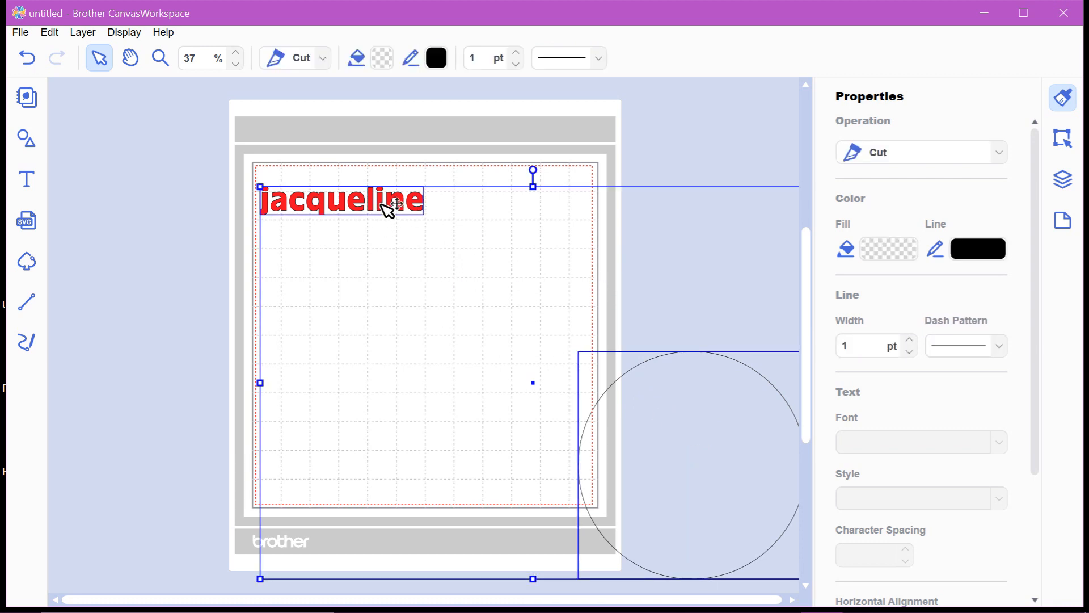
mouse_move(492, 297)
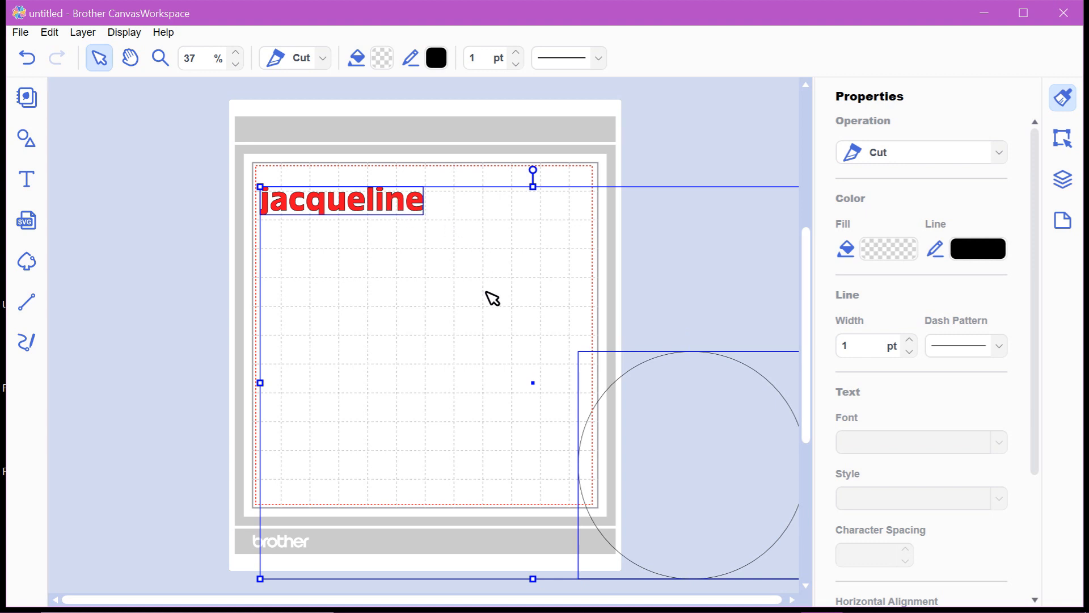
left_click(49, 32)
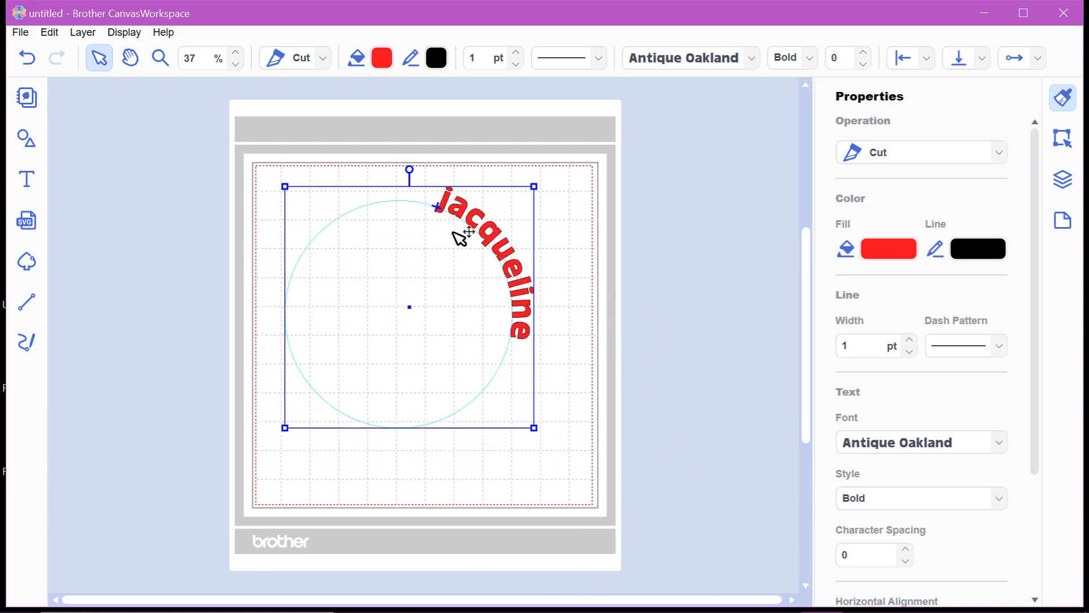
left_click_drag(459, 232, 285, 316)
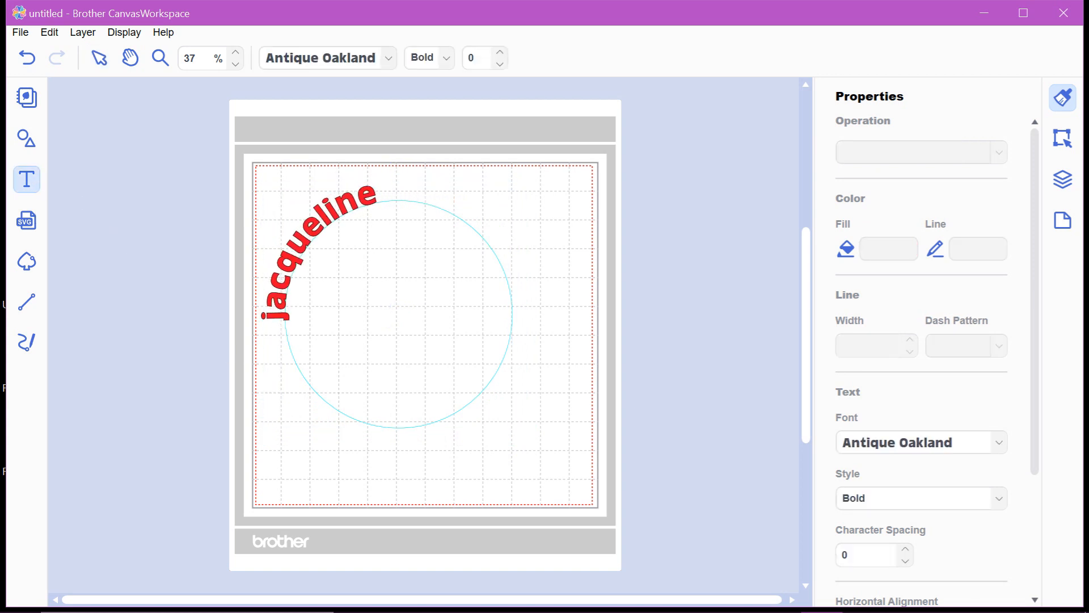
- Add the word 'Happy' with a pale yellow fill at the mat's top-right corner
left_click(100, 58)
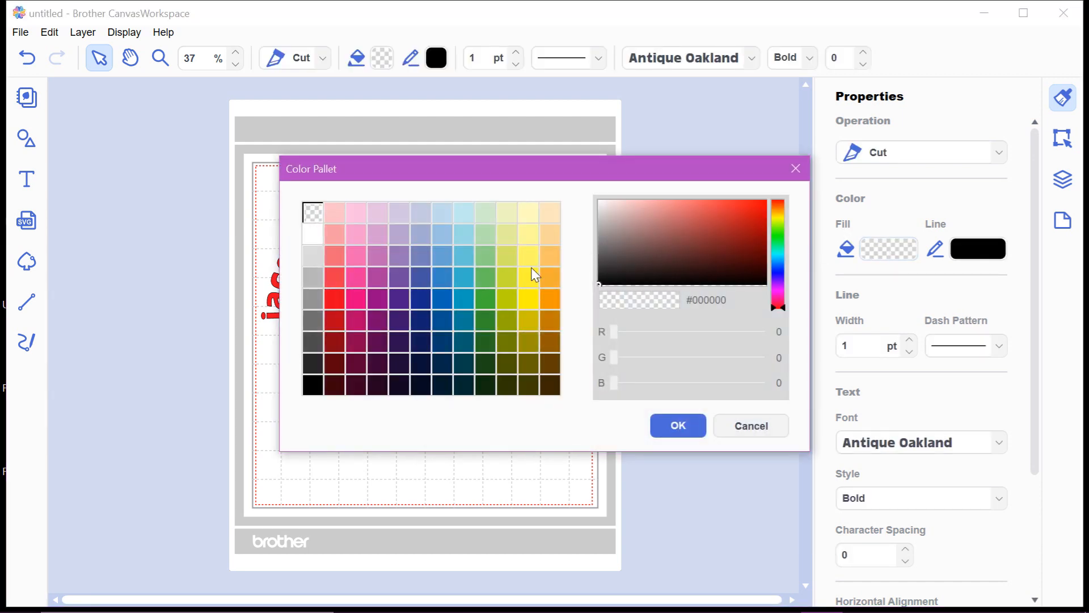
left_click(677, 424)
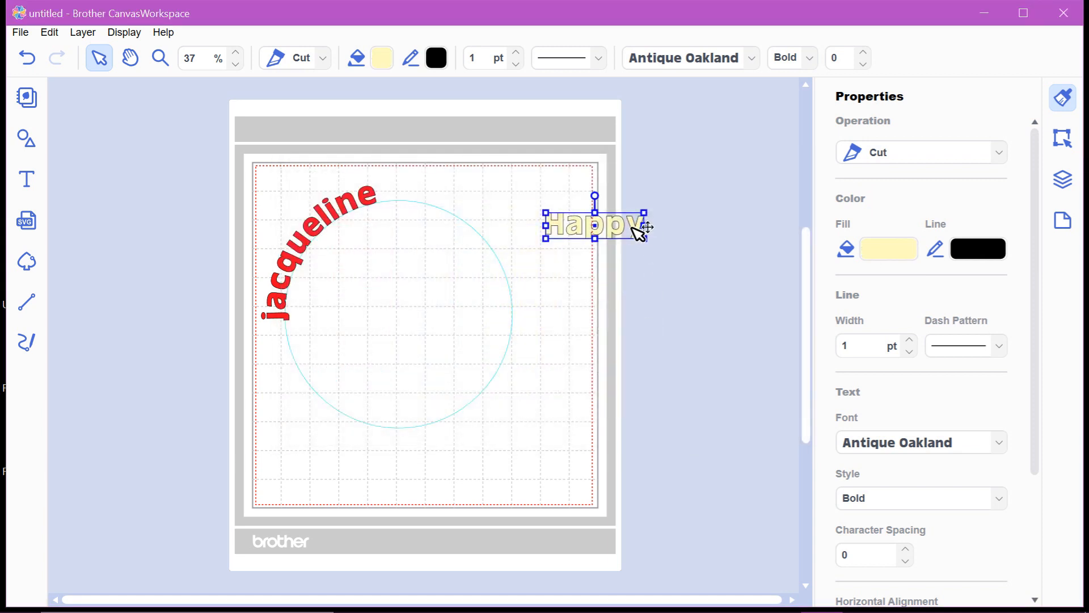
left_click_drag(593, 224, 511, 205)
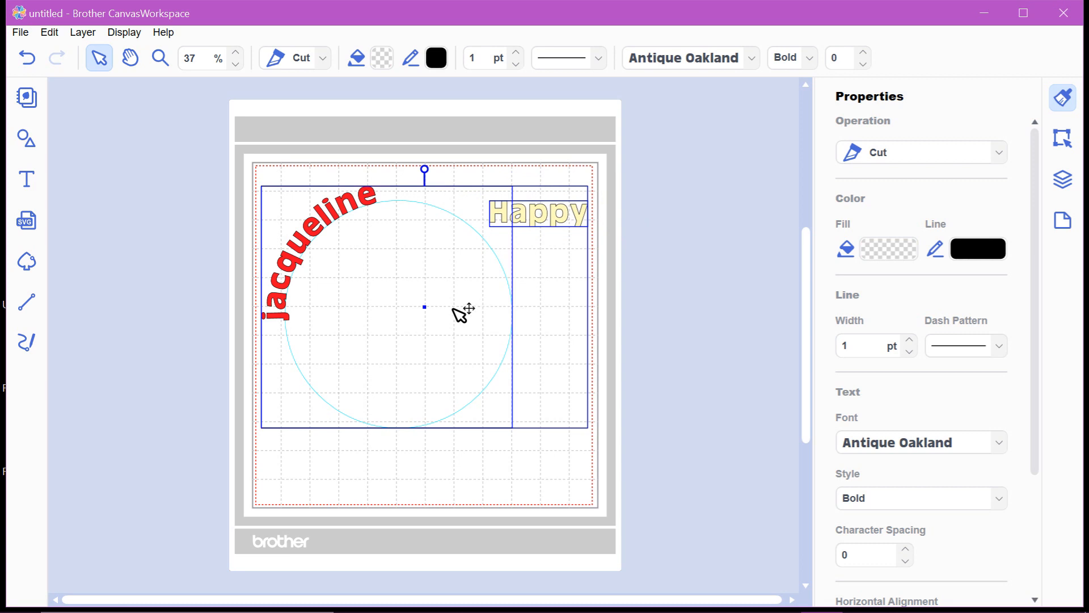
right_click(455, 313)
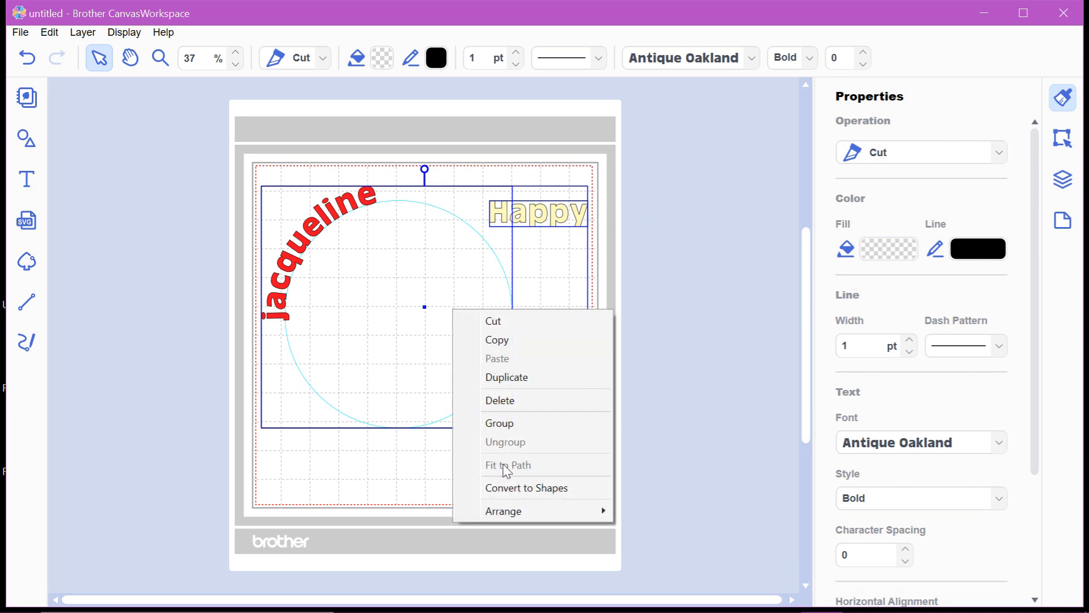
mouse_move(721, 408)
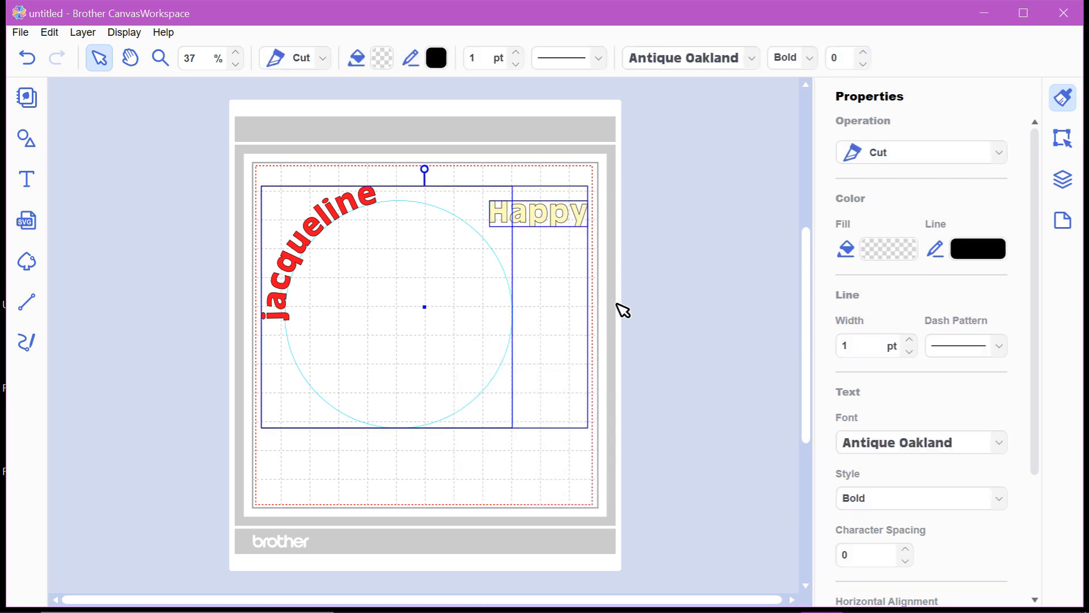
right_click(621, 310)
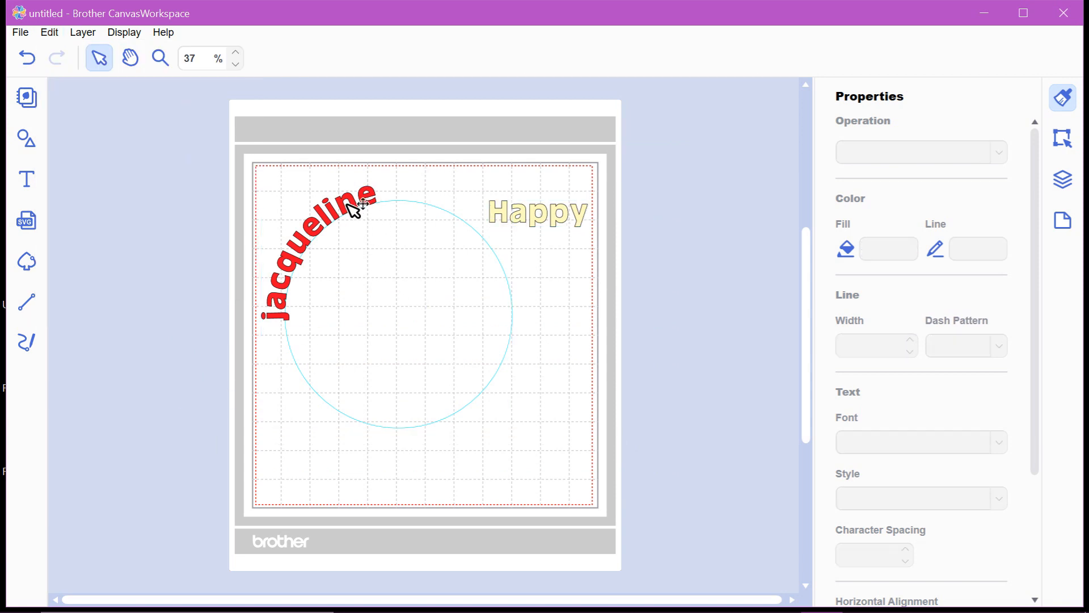
mouse_move(358, 205)
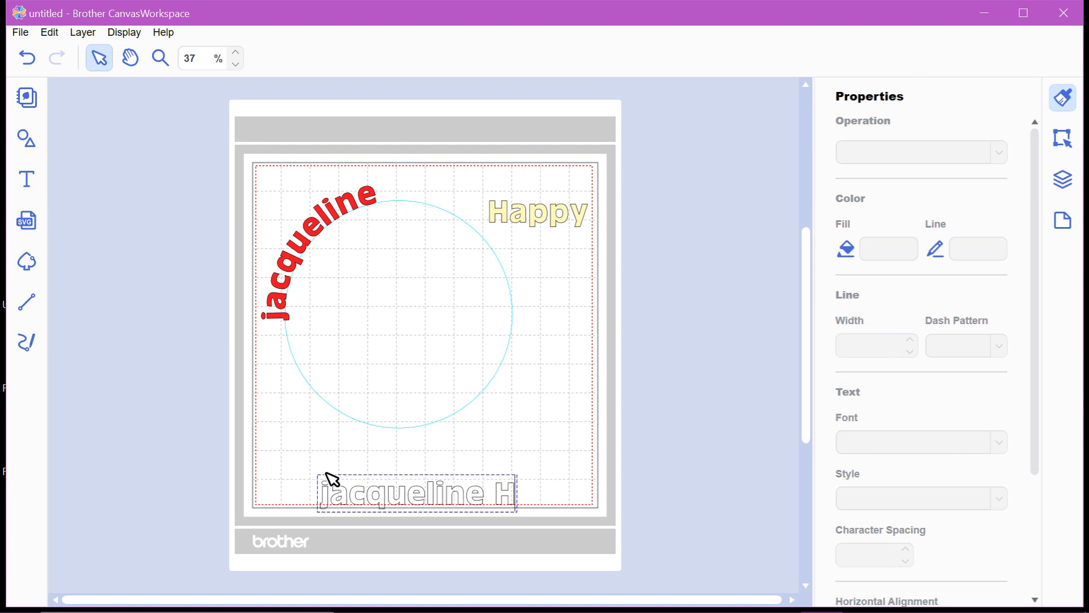
- Type 'Happy' to finish the 'jacqueline Happy' text line along the bottom
type("appy")
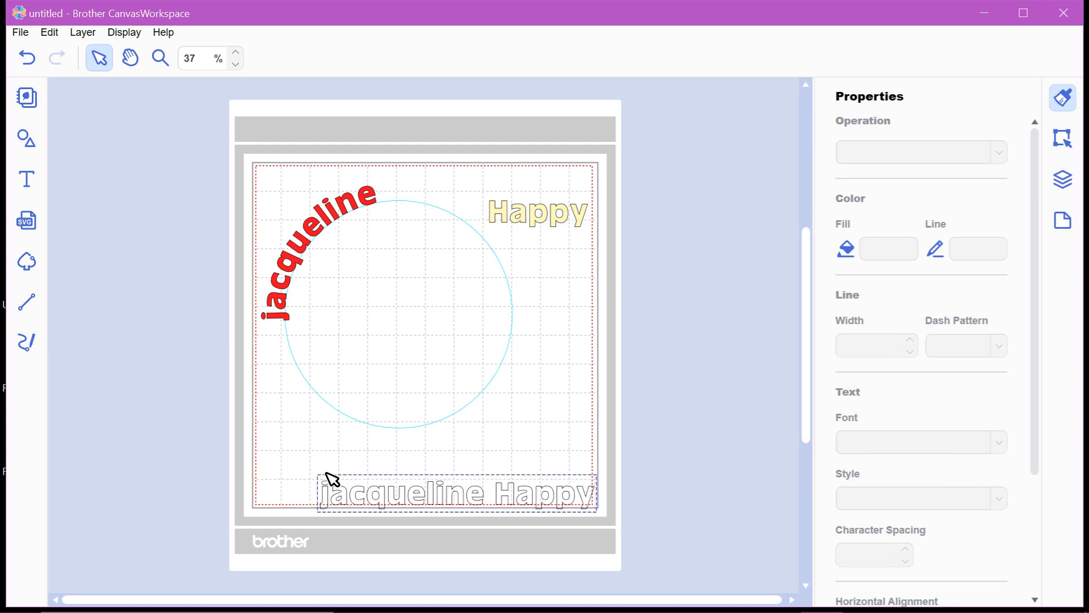
mouse_move(512, 456)
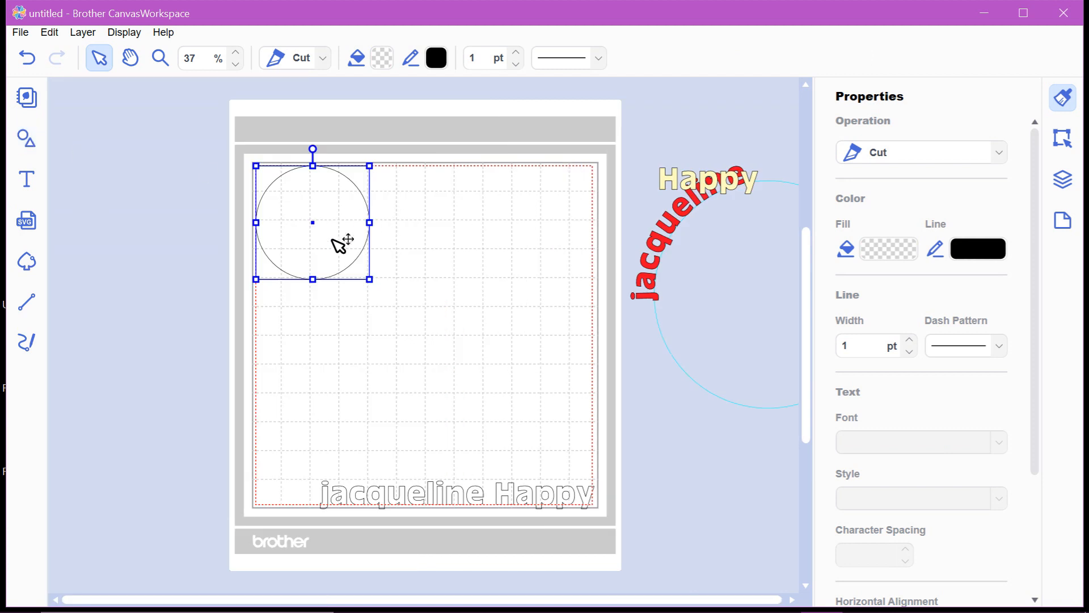
- Enlarge the circle, raise 'jacqueline Happy' character spacing to 50, and convert it to shapes
left_click_drag(369, 279, 554, 465)
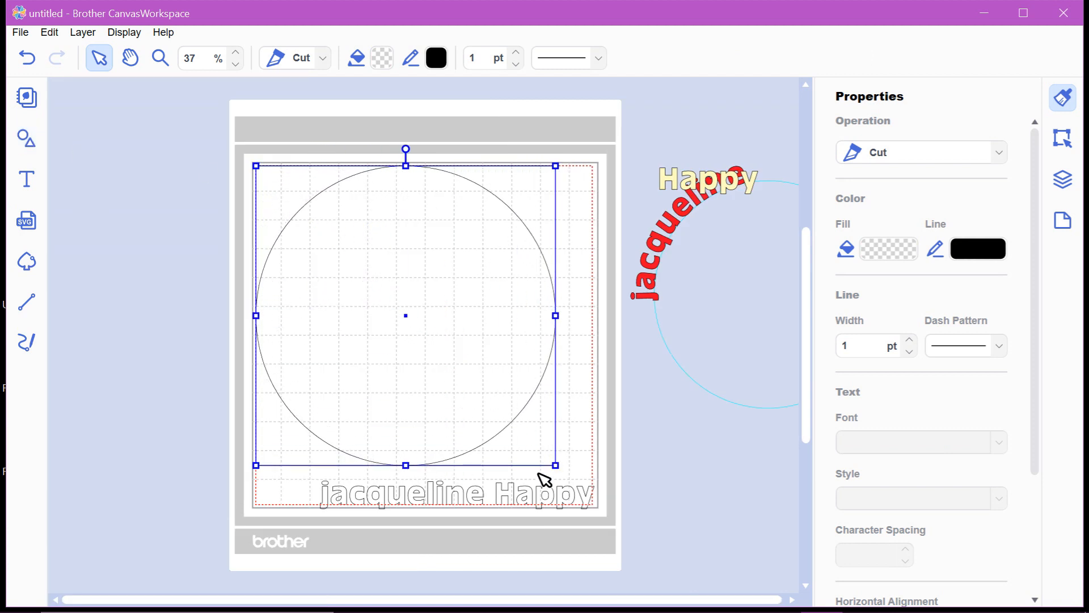
left_click_drag(542, 479, 369, 302)
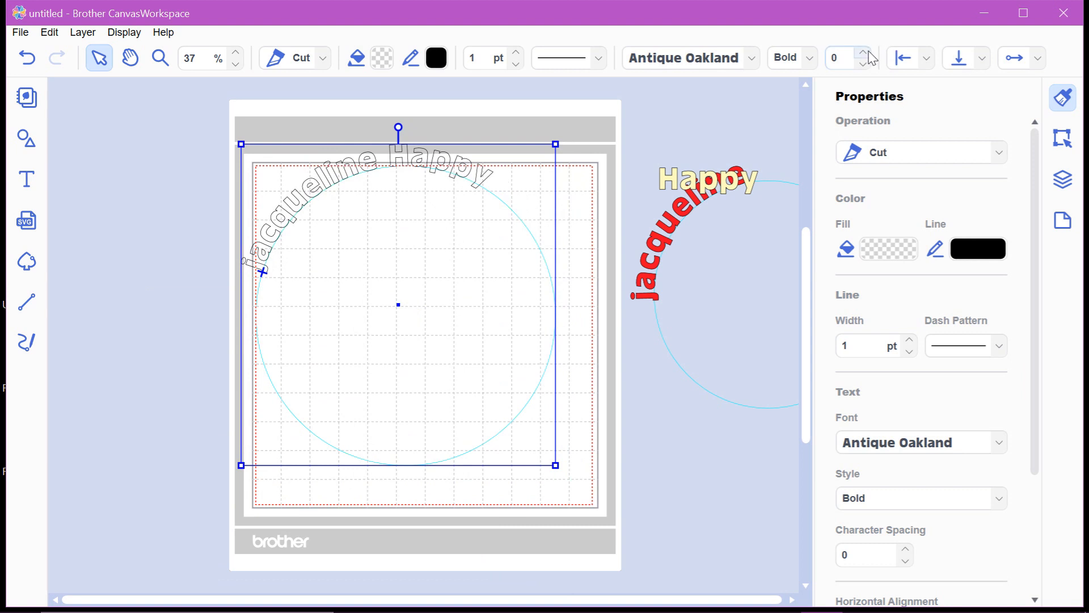
left_click(864, 53)
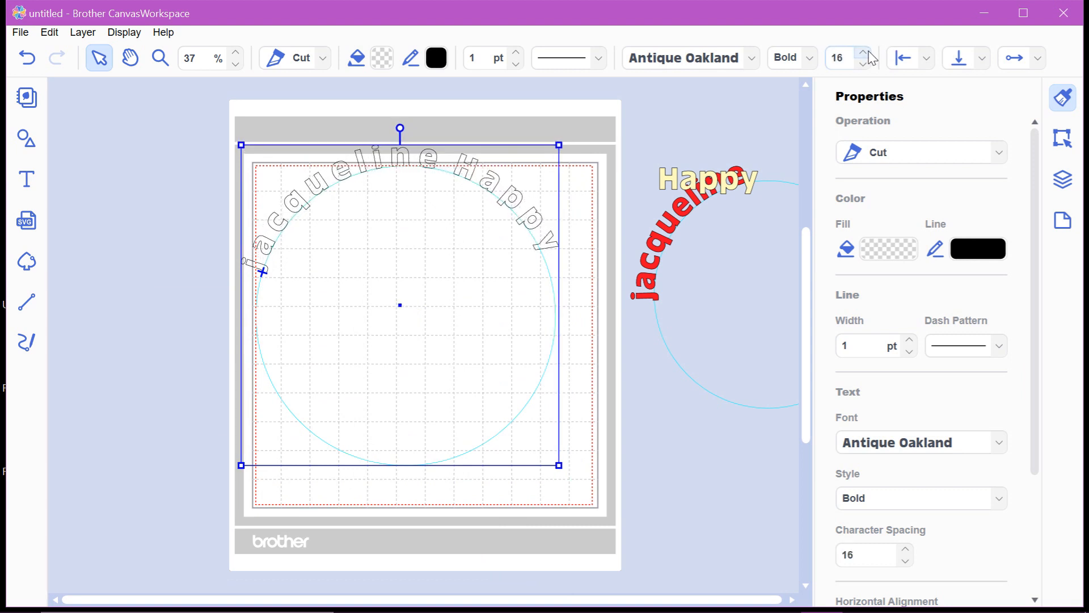
left_click(864, 53)
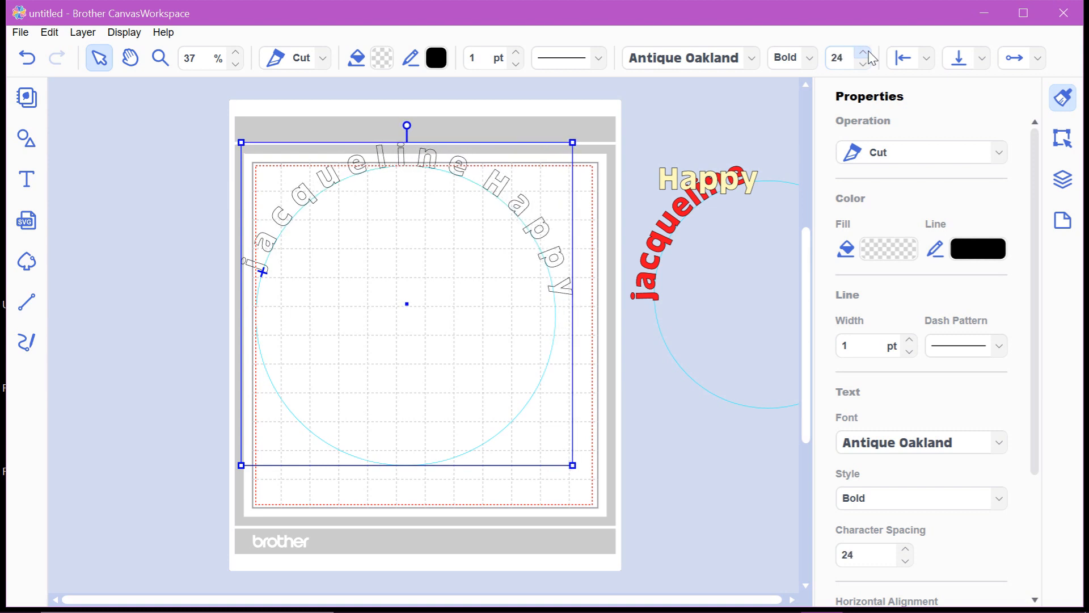
left_click(862, 52)
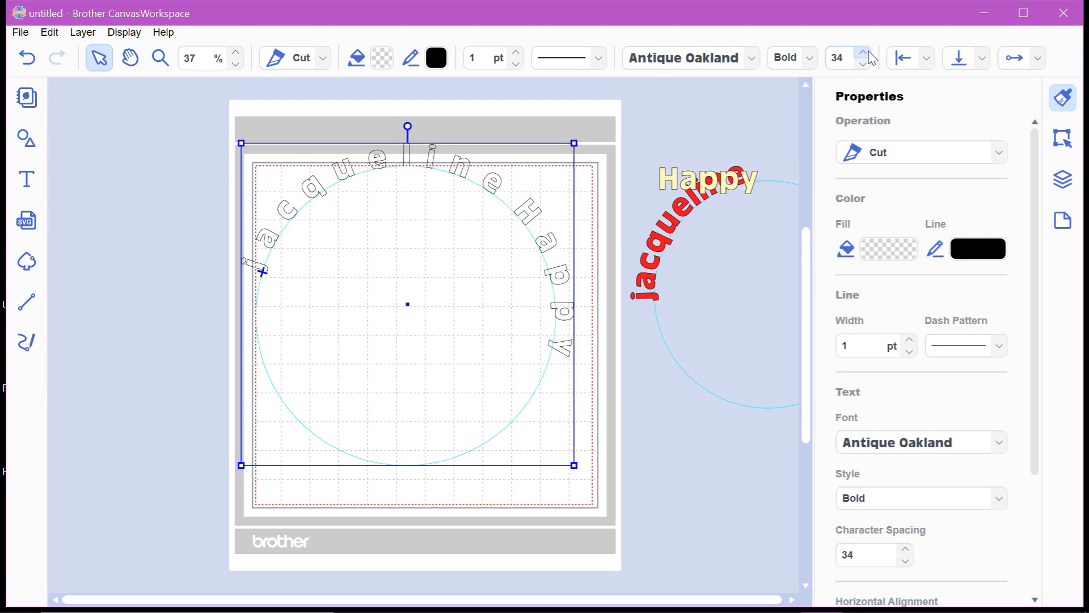
left_click(864, 53)
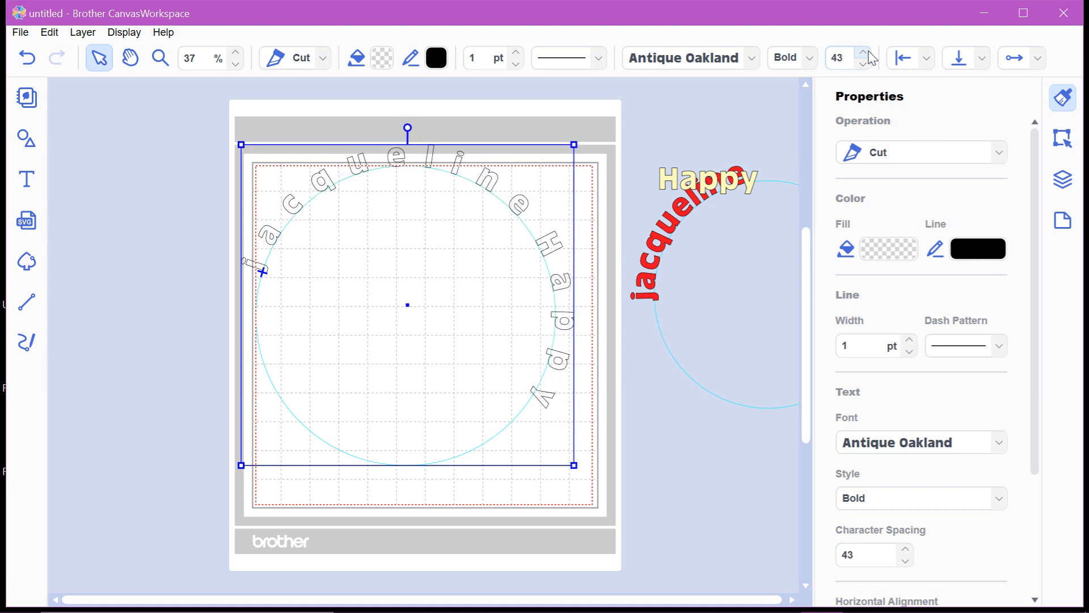
left_click(865, 53)
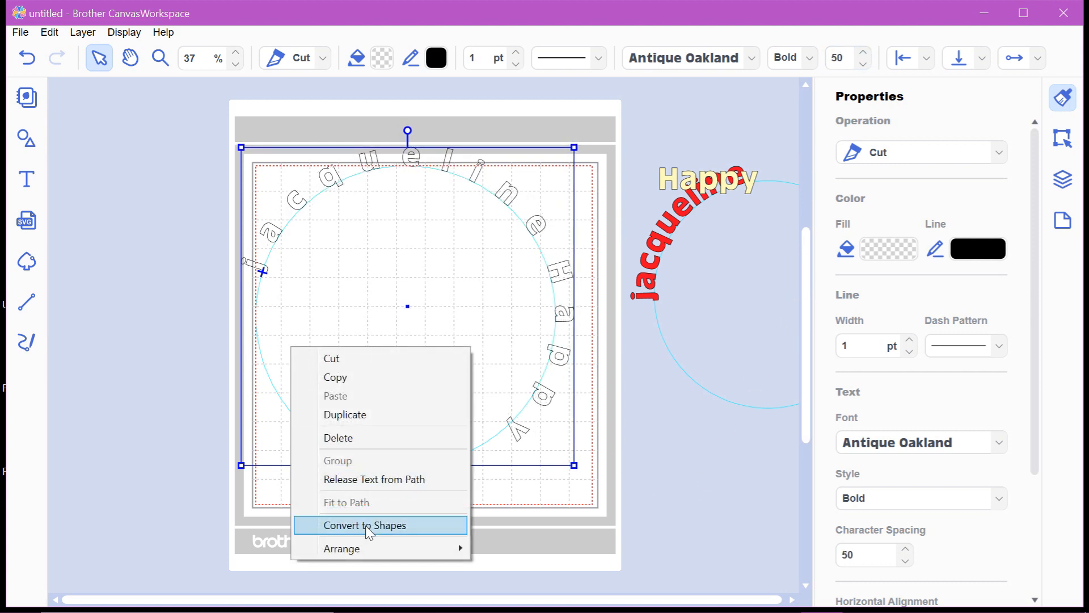
left_click(365, 526)
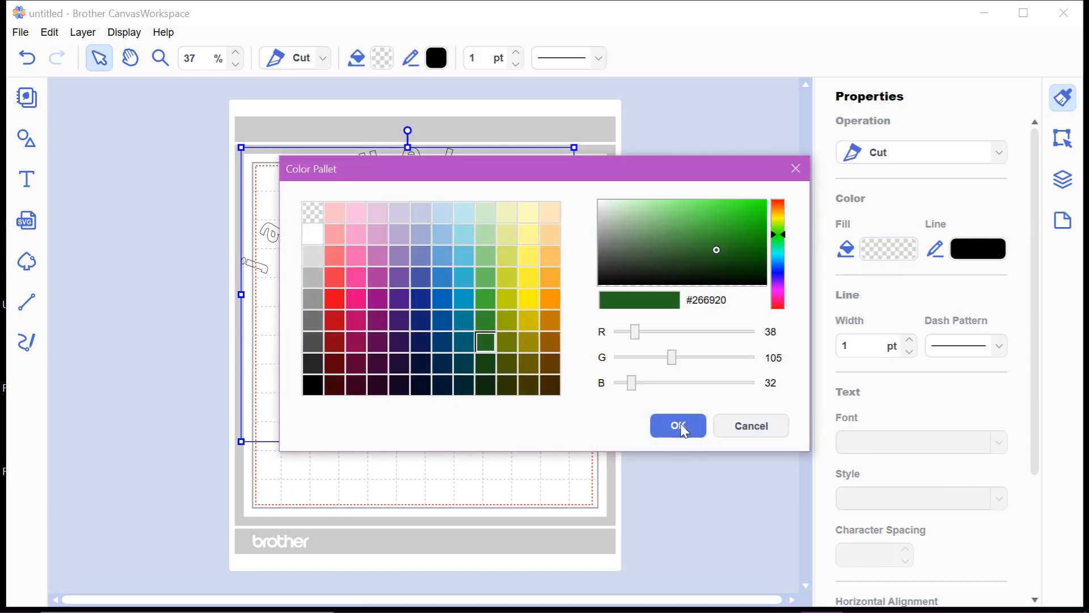
- Fill the letter shapes dark green (#266920) and add a quarter-circle from Shapes
left_click(677, 425)
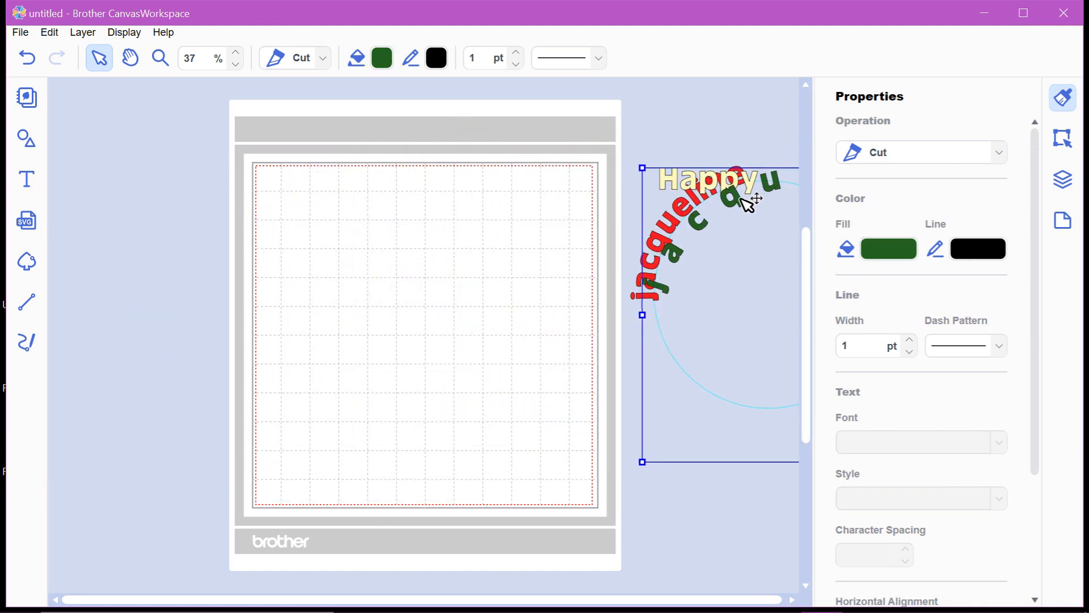
left_click(26, 138)
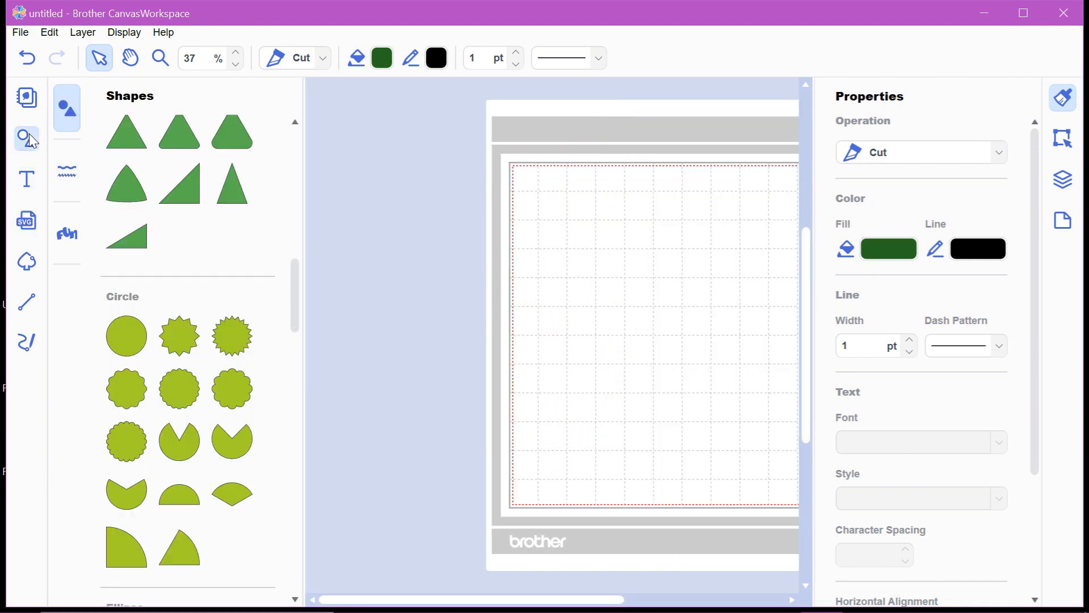
left_click(126, 335)
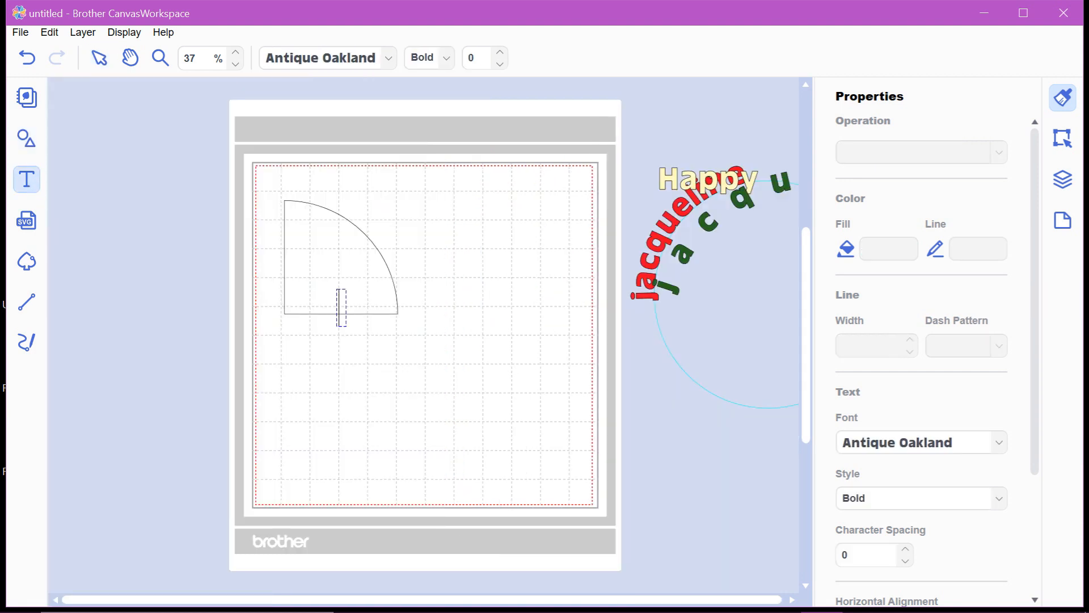
- Create light pink 'jacqueline' and 'Happy' text on the quarter circle and convert it to shapes
left_click(98, 58)
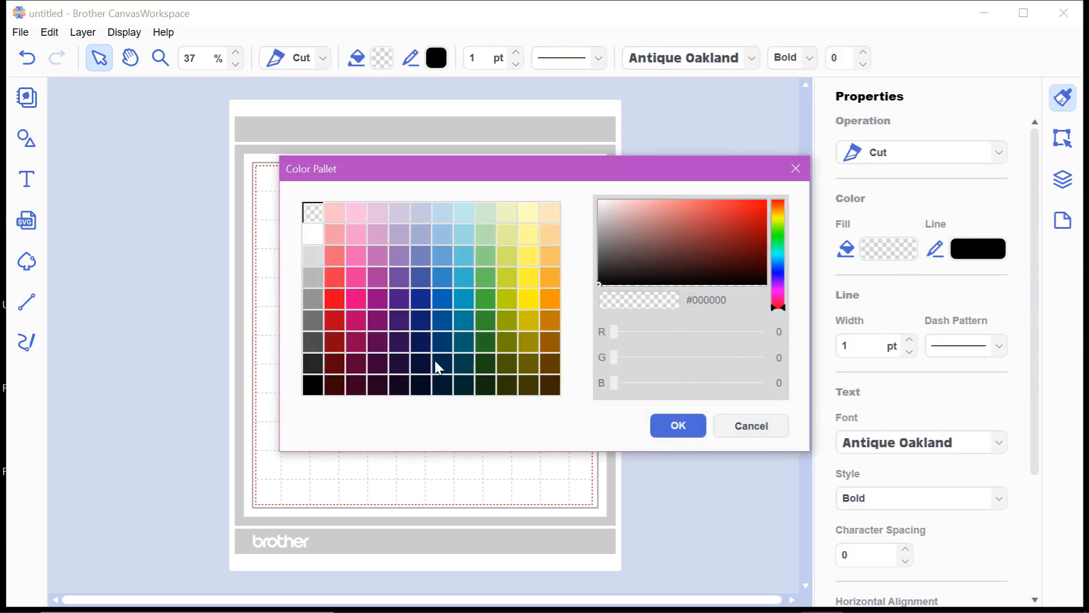
mouse_move(382, 340)
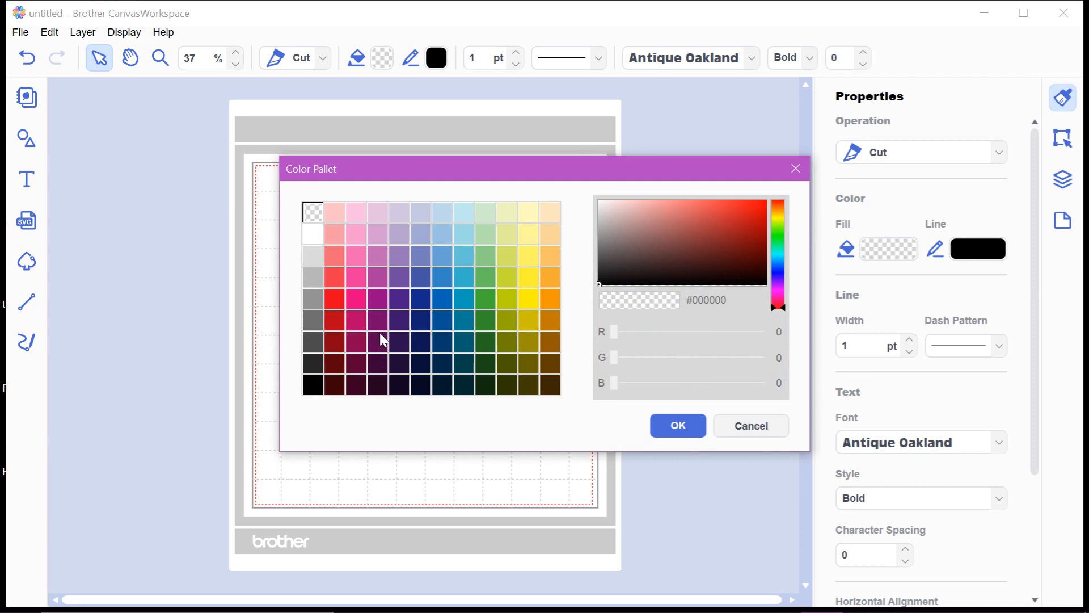
left_click(377, 231)
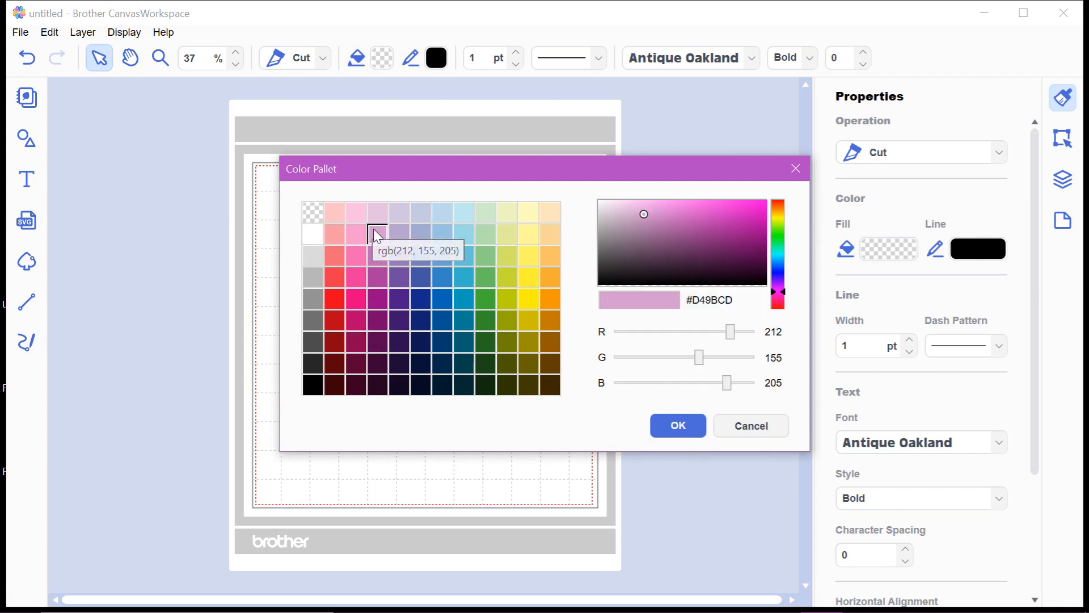
left_click(676, 425)
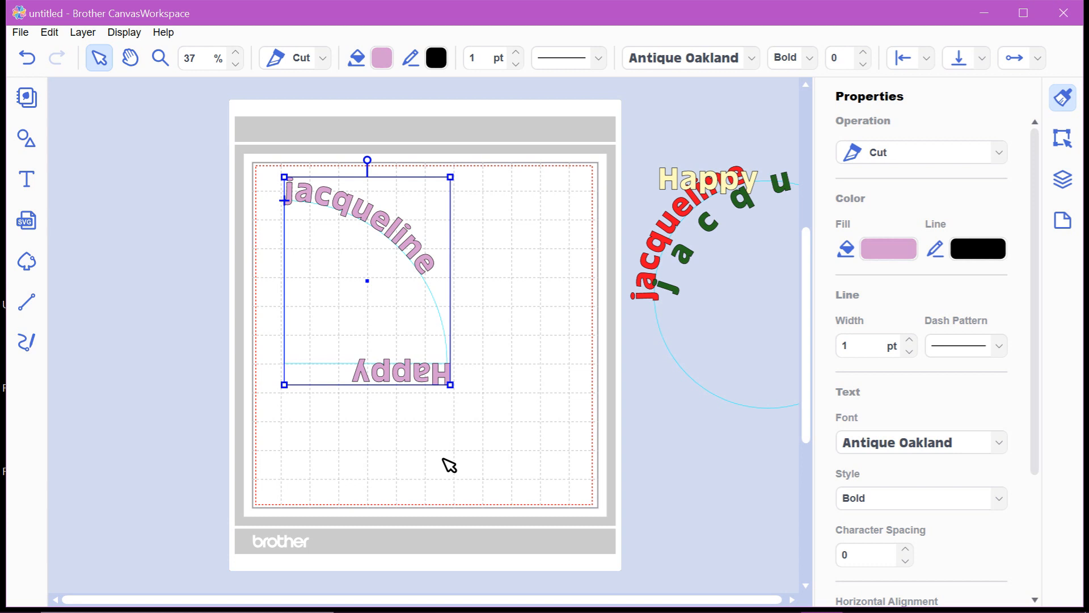
mouse_move(356, 221)
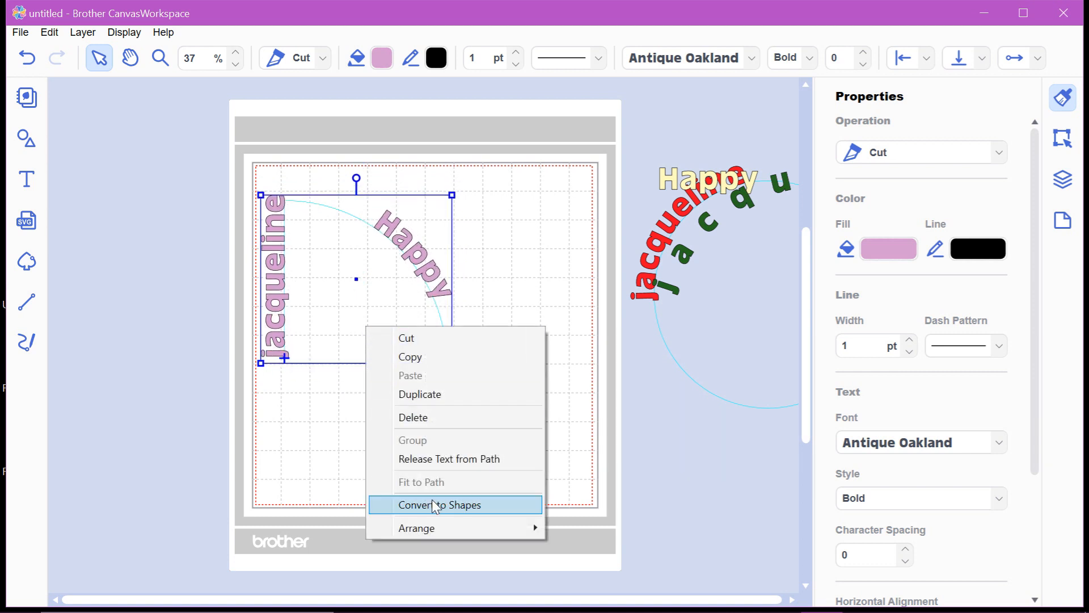
left_click(440, 504)
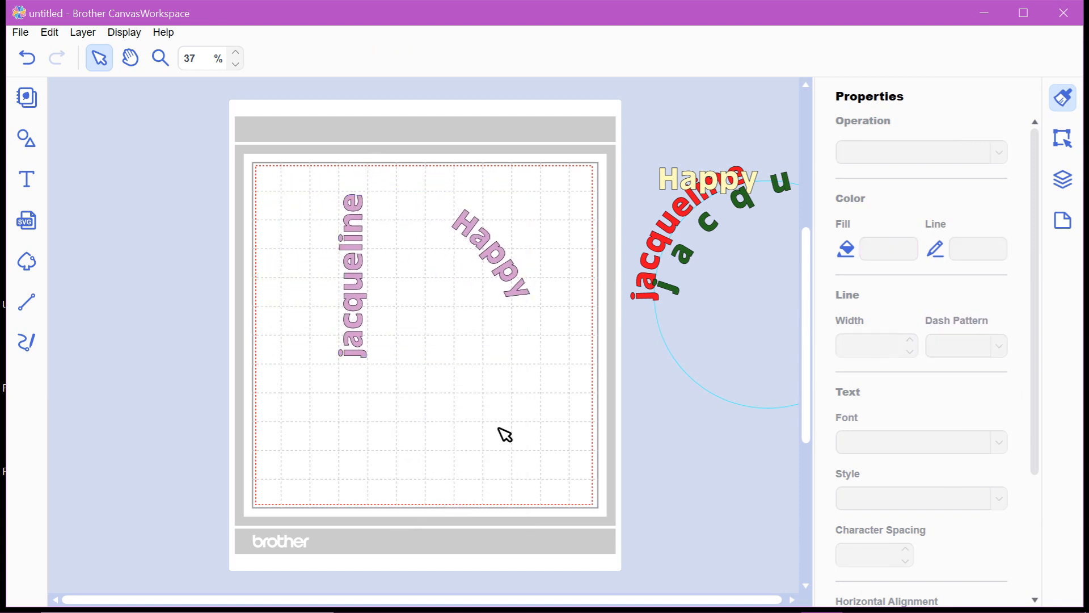
mouse_move(542, 384)
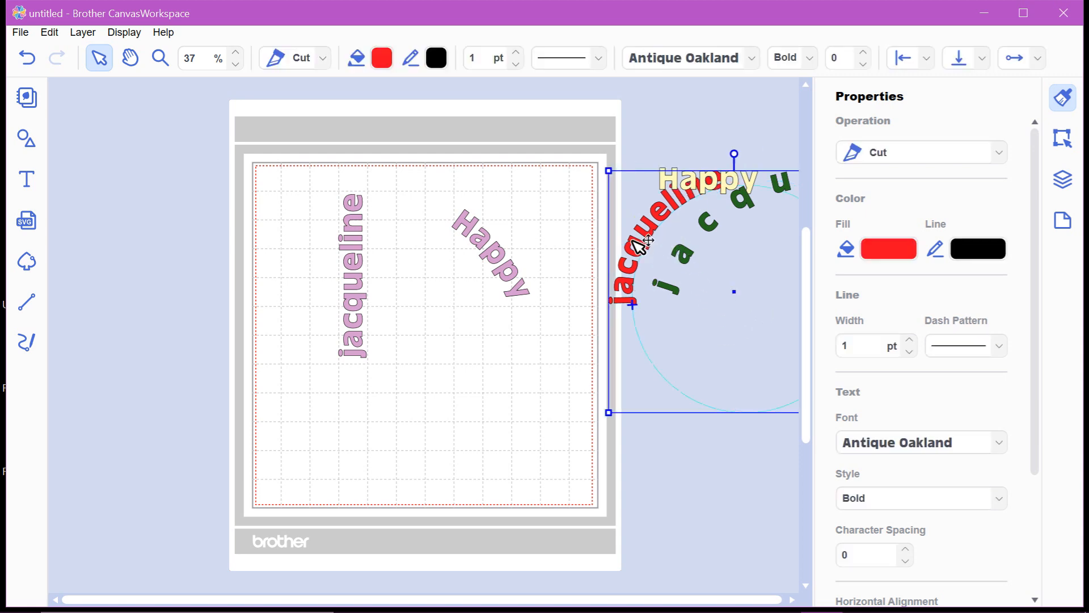
- Convert the red curved name to shapes, select the green letters, and move the name below yellow 'Happy'
right_click(632, 247)
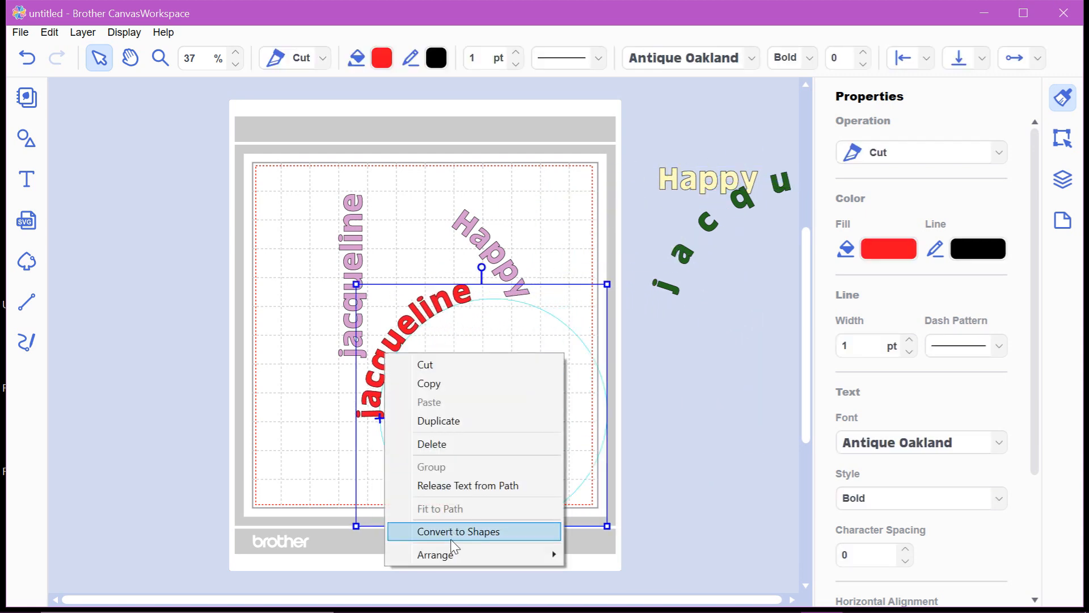
left_click(457, 531)
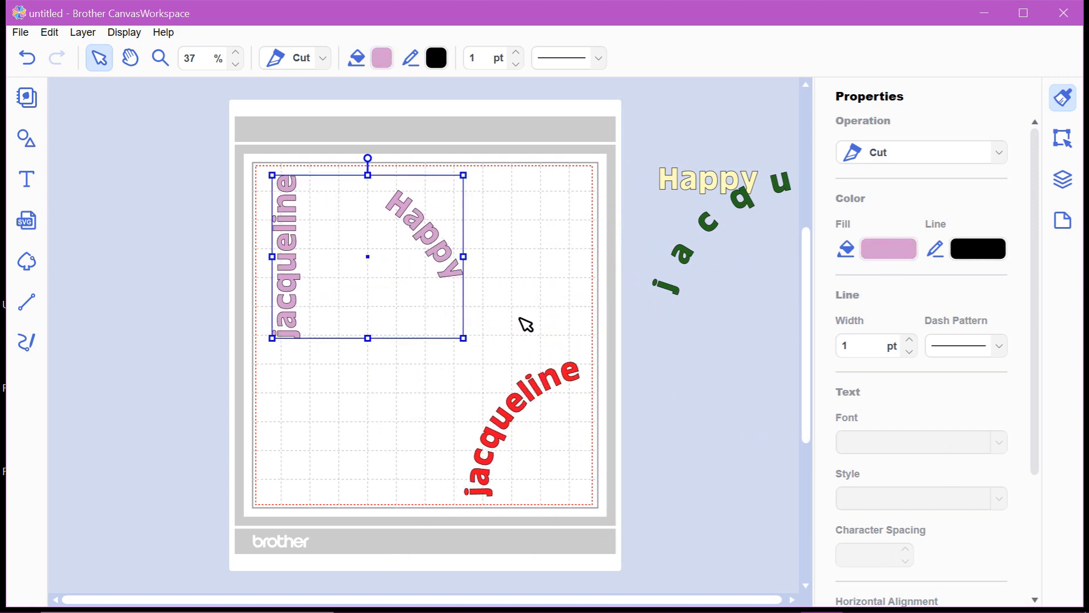
left_click(708, 179)
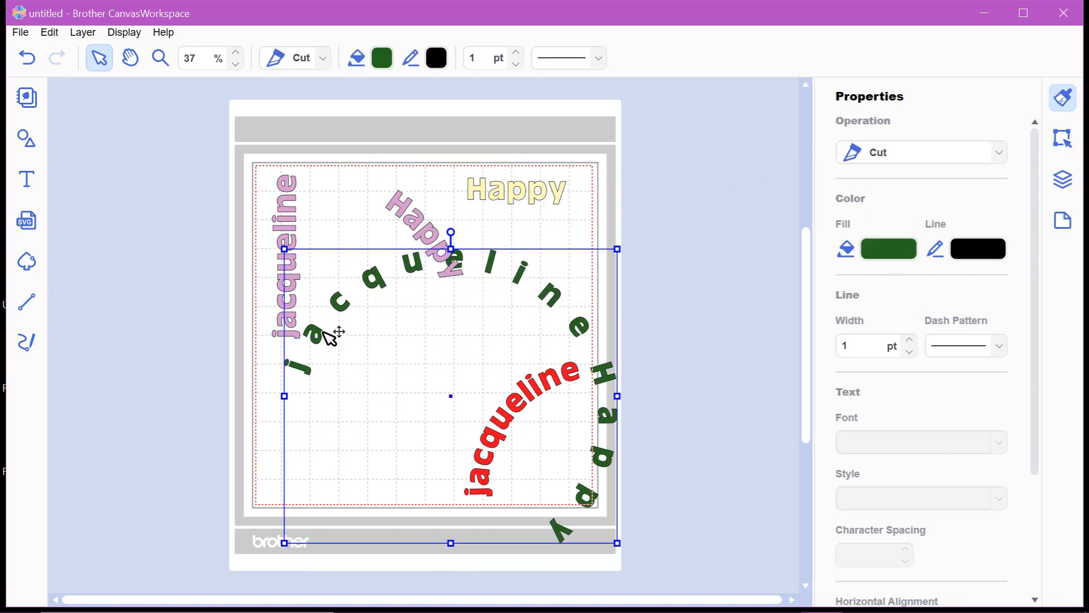
right_click(327, 334)
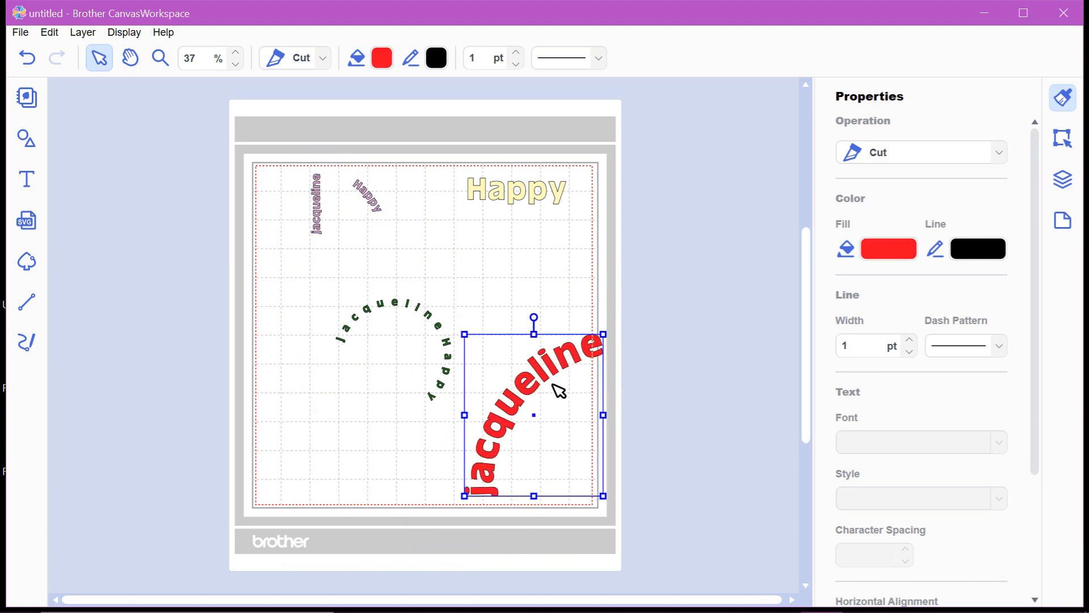
left_click_drag(559, 389, 552, 270)
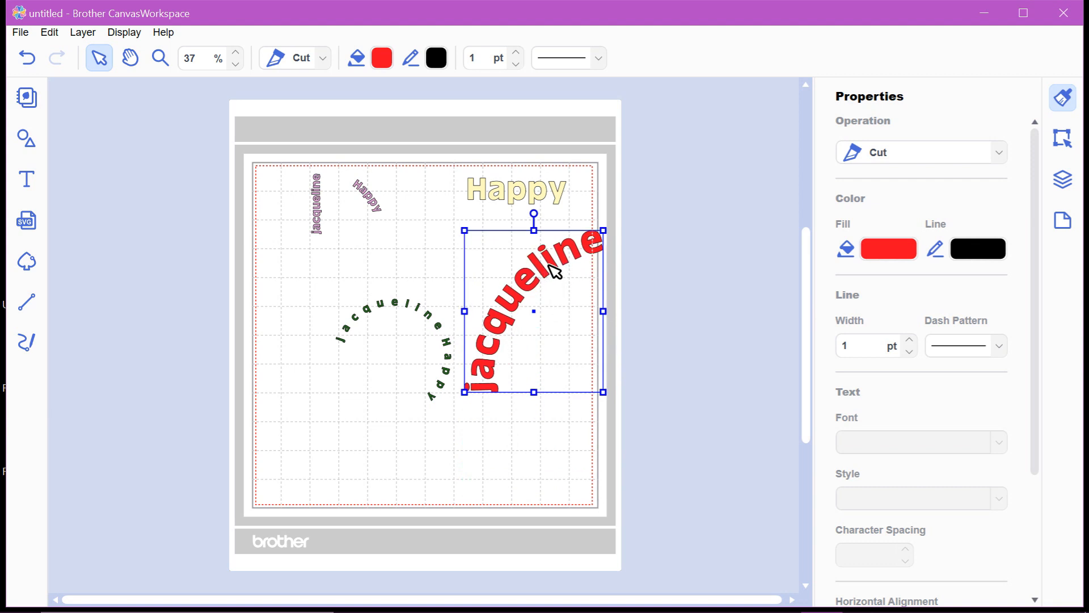
mouse_move(629, 299)
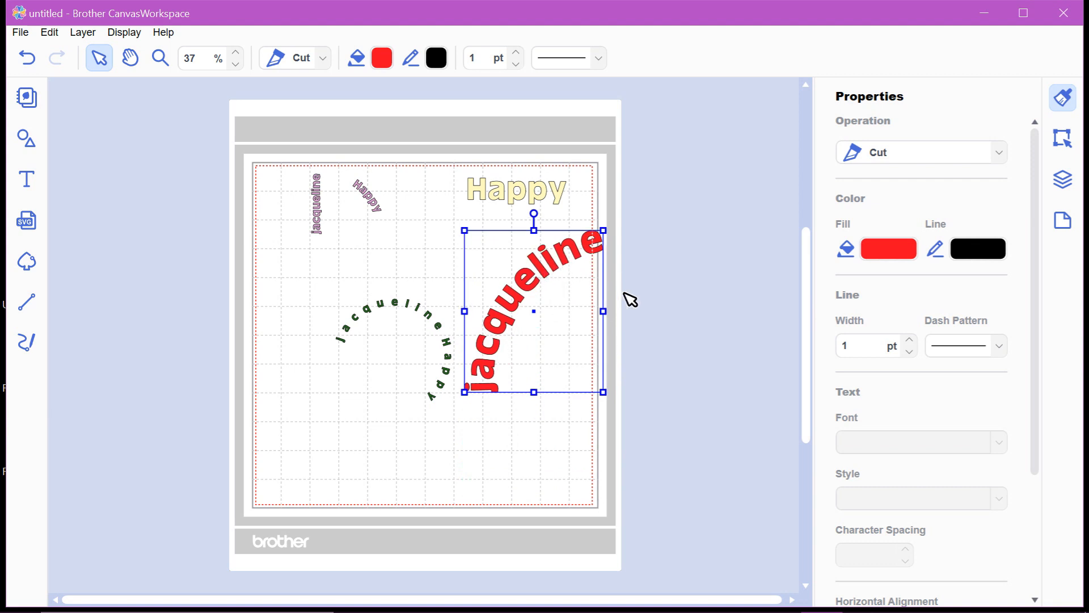